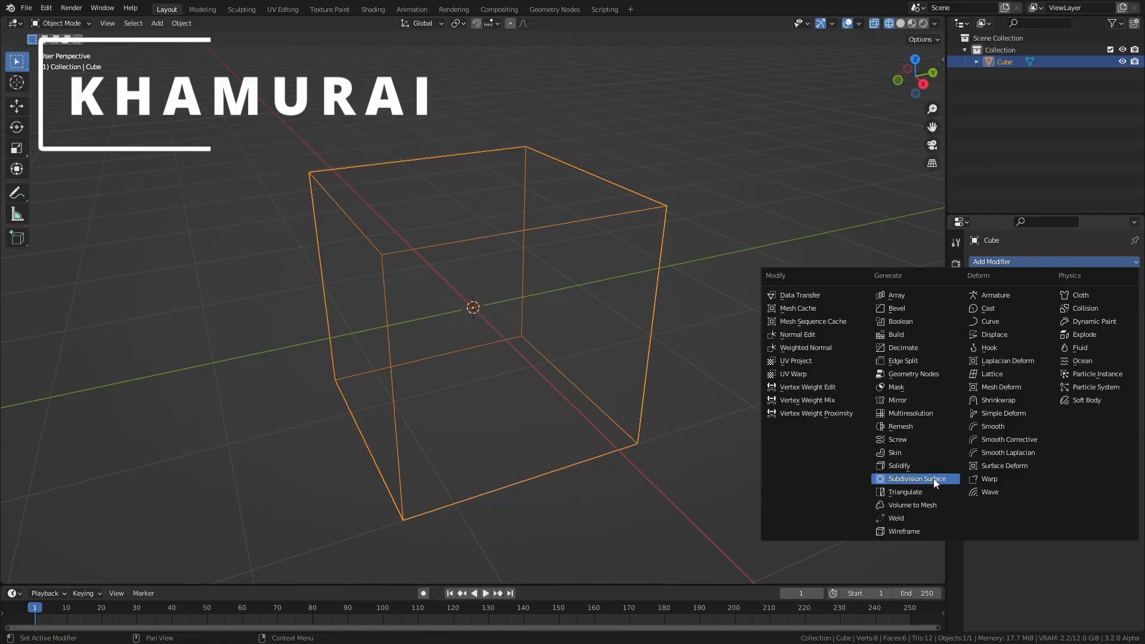
# Step: Add a Subdivision Surface modifier to the cube and raise its viewport level to 5
pyautogui.click(915, 478)
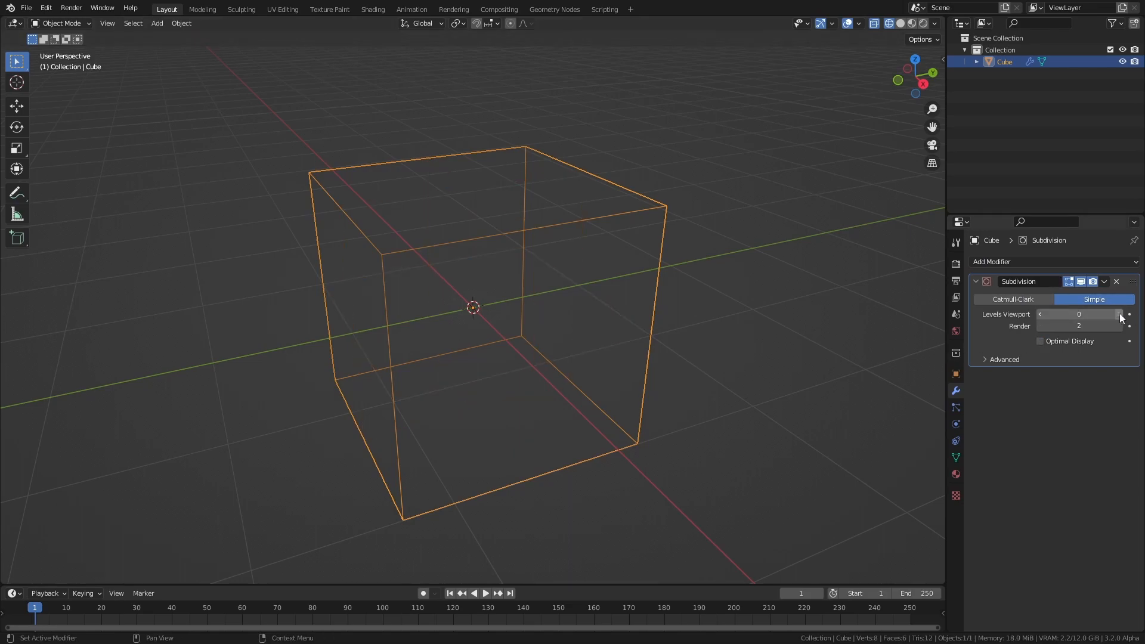
pyautogui.click(1118, 314)
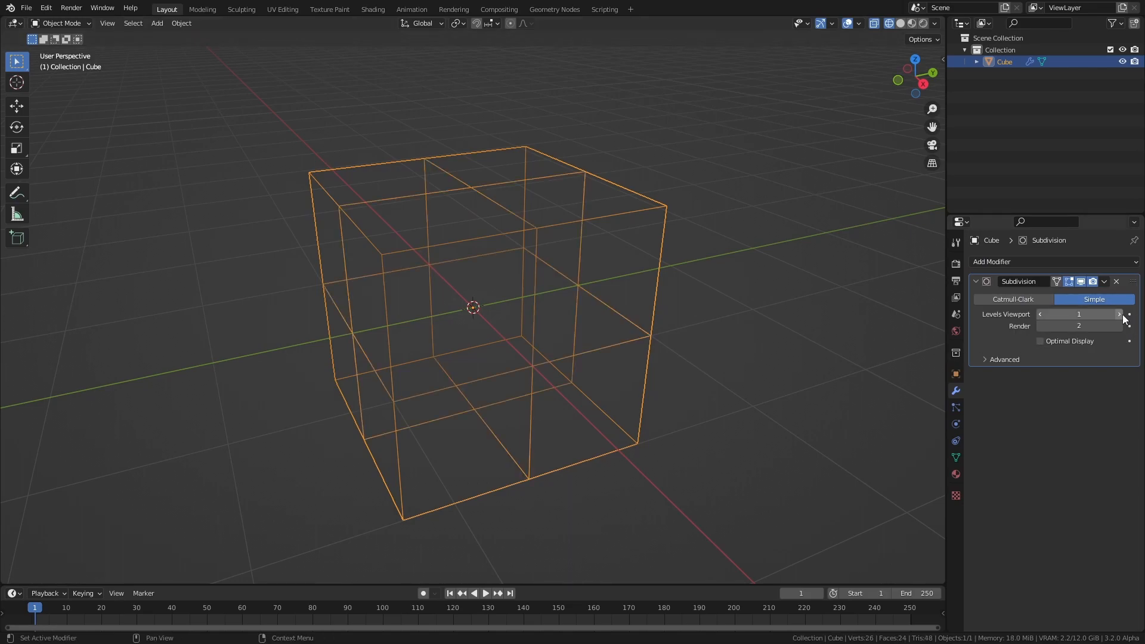
pyautogui.click(1120, 313)
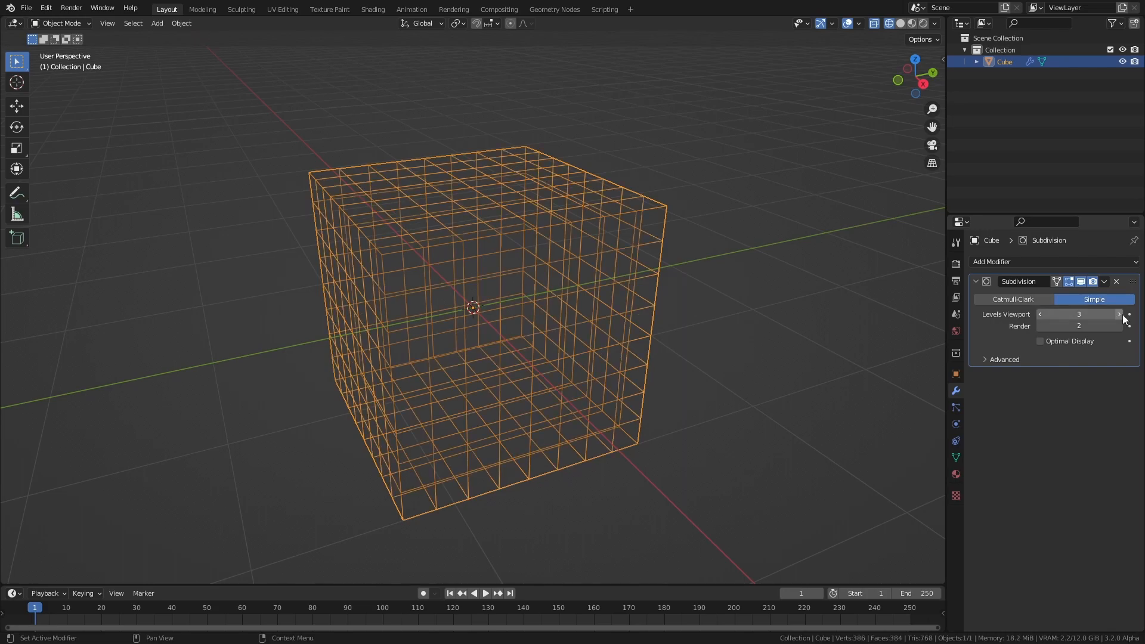
pyautogui.click(1117, 314)
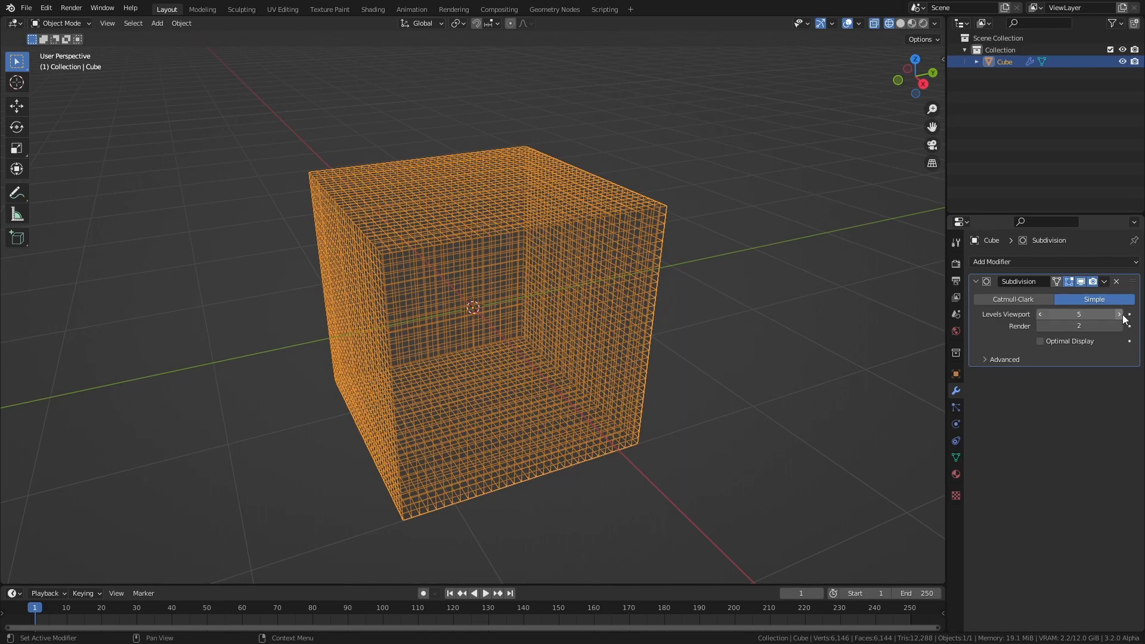
pyautogui.click(1040, 314)
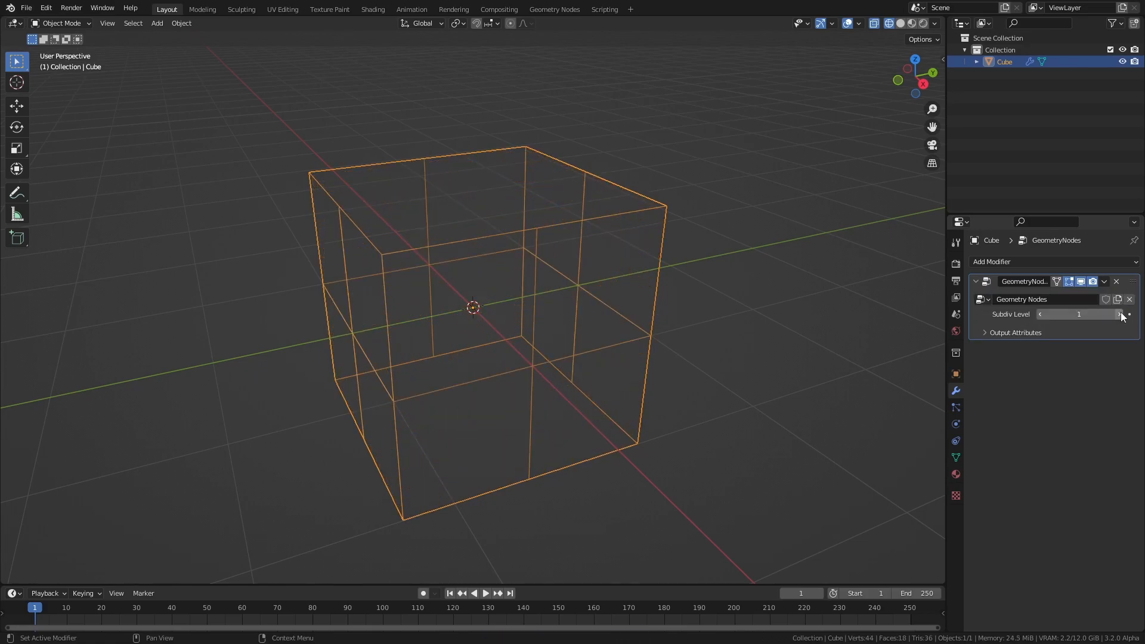
# Step: Raise the Geometry Nodes Subdiv Level to 4 to show the uneven recursive splits
pyautogui.click(1118, 314)
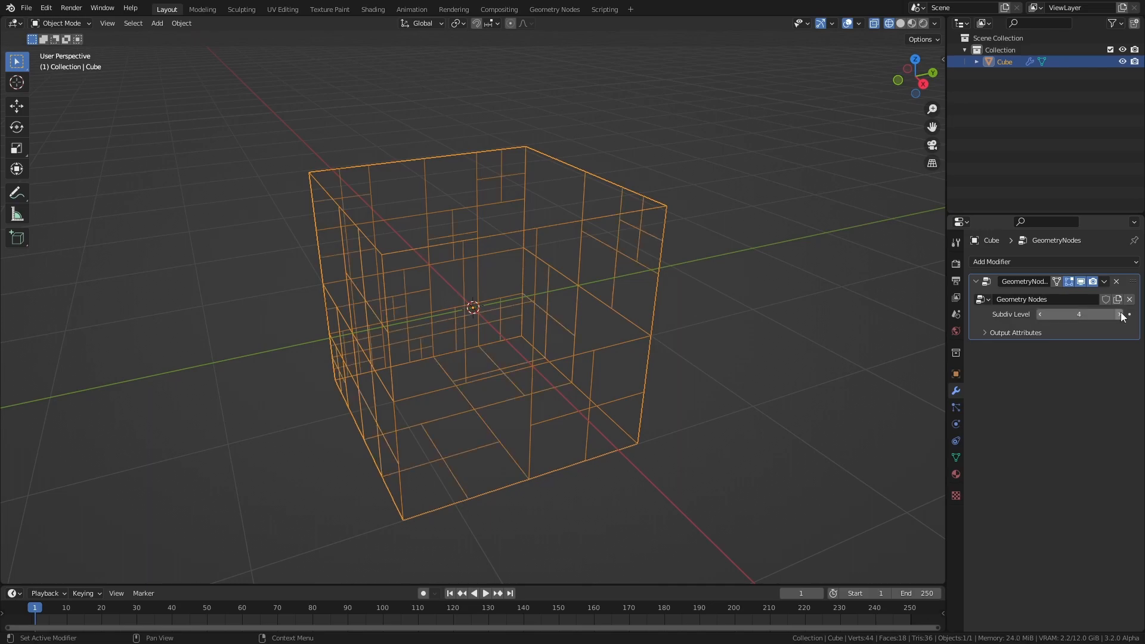
pyautogui.click(1117, 313)
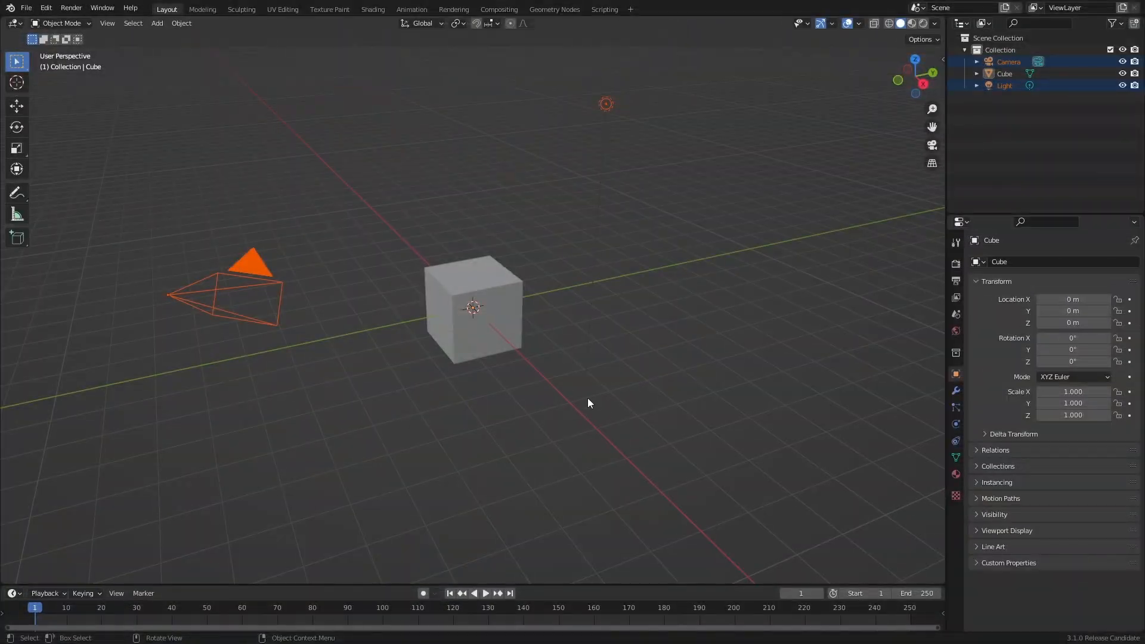
# Step: Select the cube and create a new empty Geometry Nodes tree for it
pyautogui.click(474, 307)
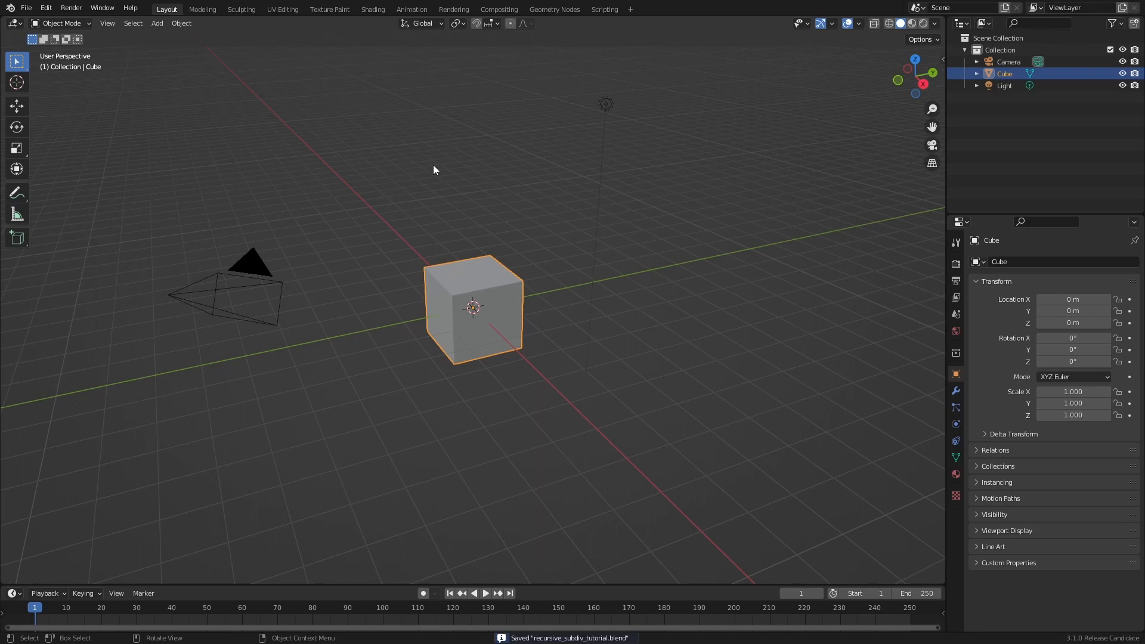
pyautogui.click(555, 8)
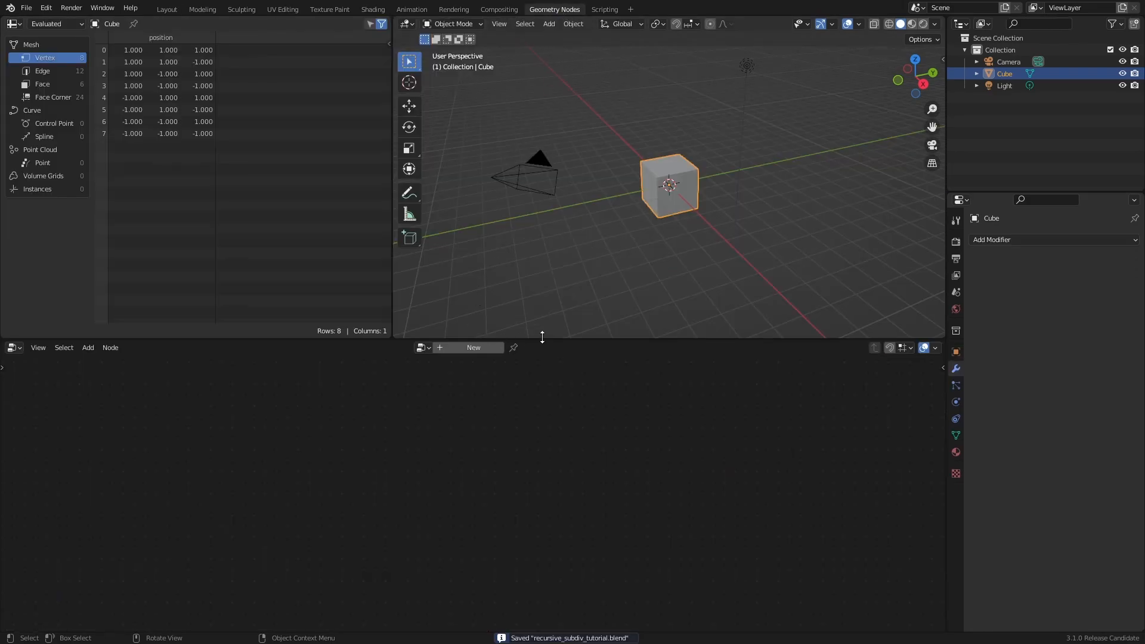
pyautogui.click(472, 347)
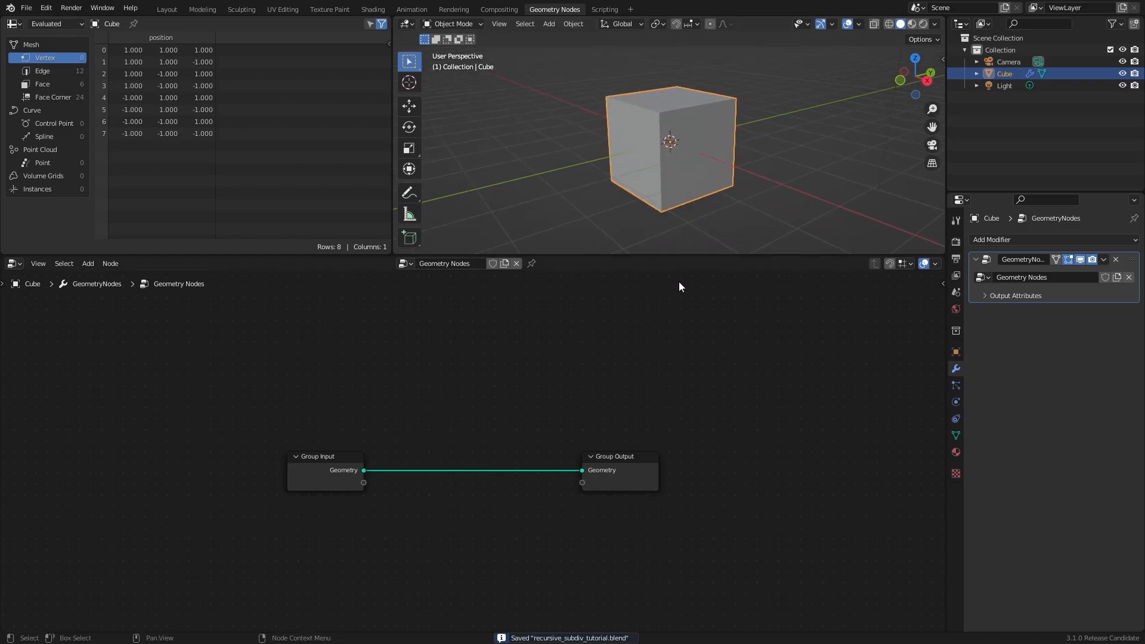
pyautogui.moveTo(186, 383)
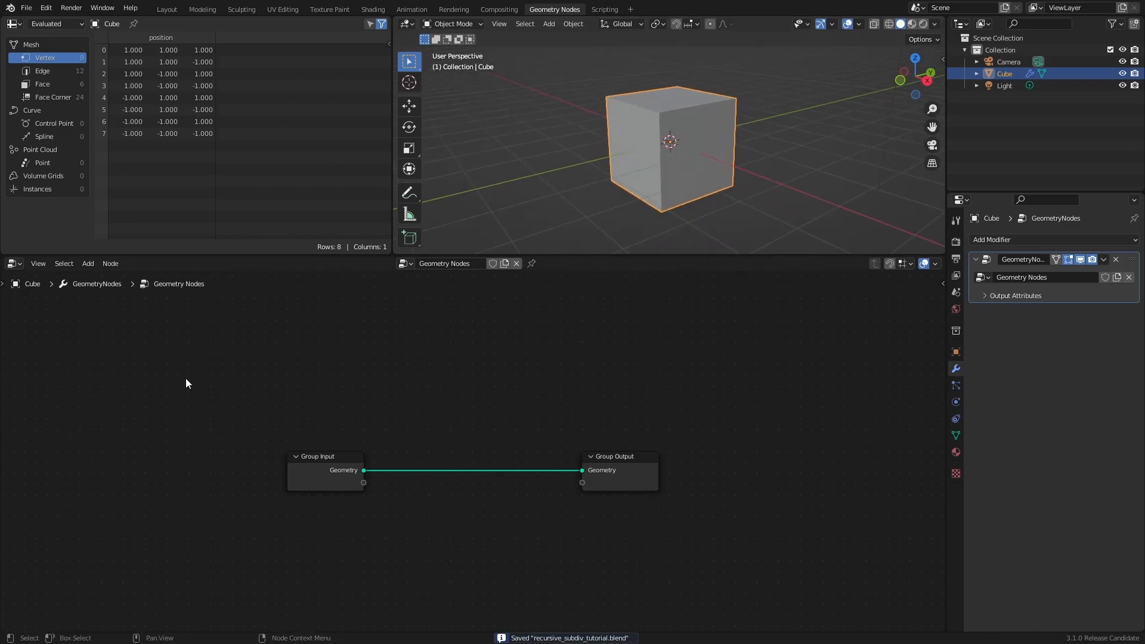
pyautogui.moveTo(339, 432)
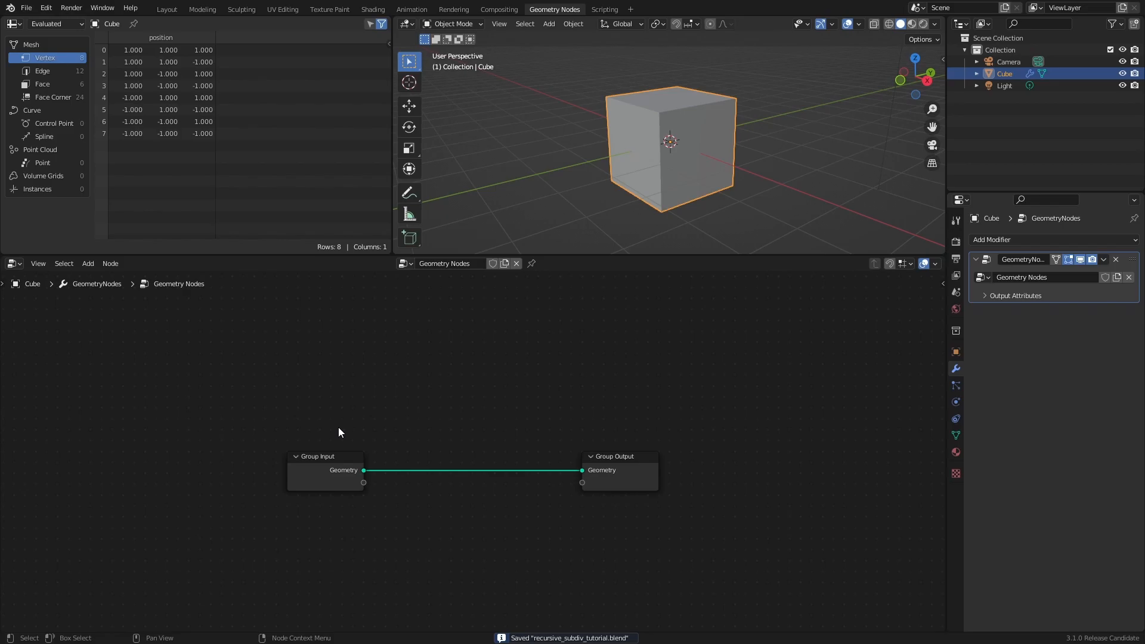
# Step: Add Split Edges and a Separate Geometry node set to the Face domain
pyautogui.write('spl')
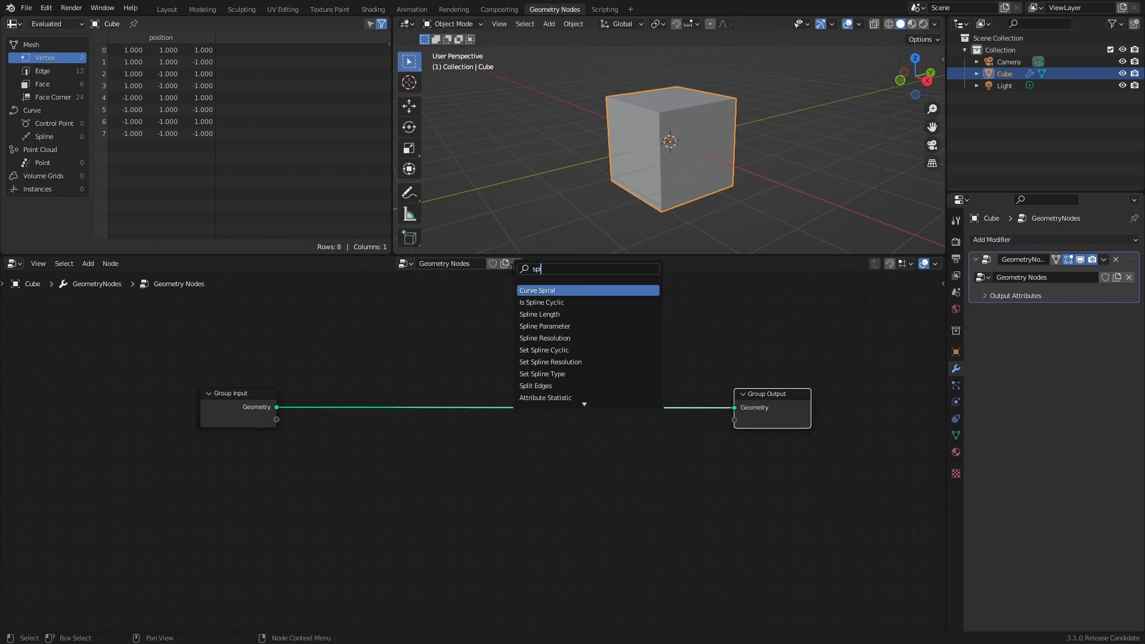
pyautogui.click(535, 385)
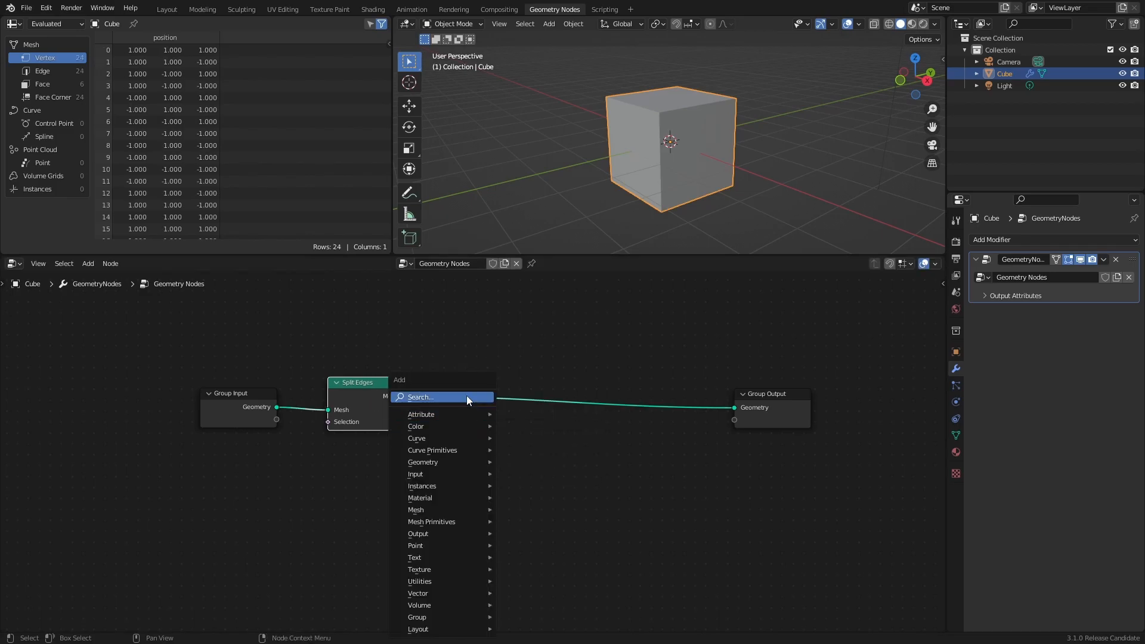
pyautogui.write('sepa')
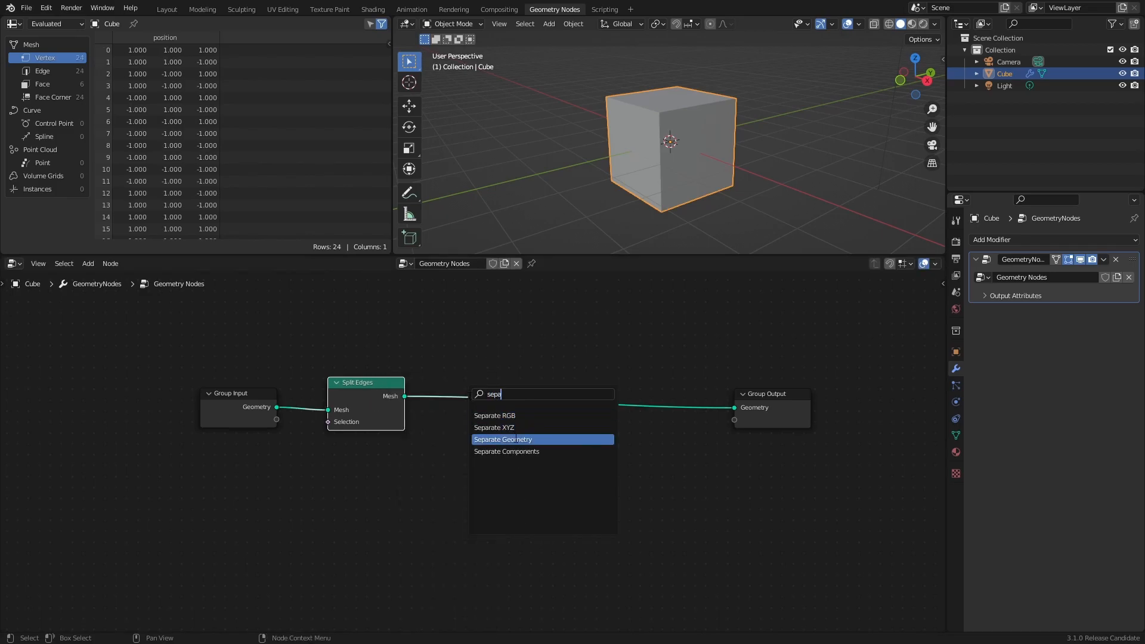
pyautogui.click(502, 439)
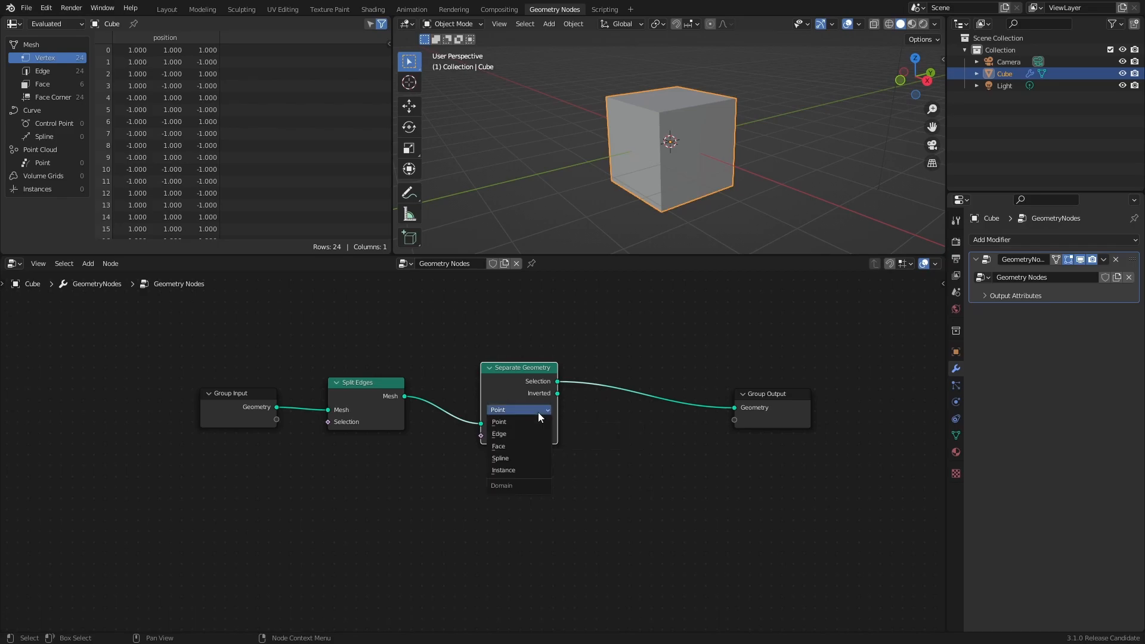
pyautogui.click(499, 445)
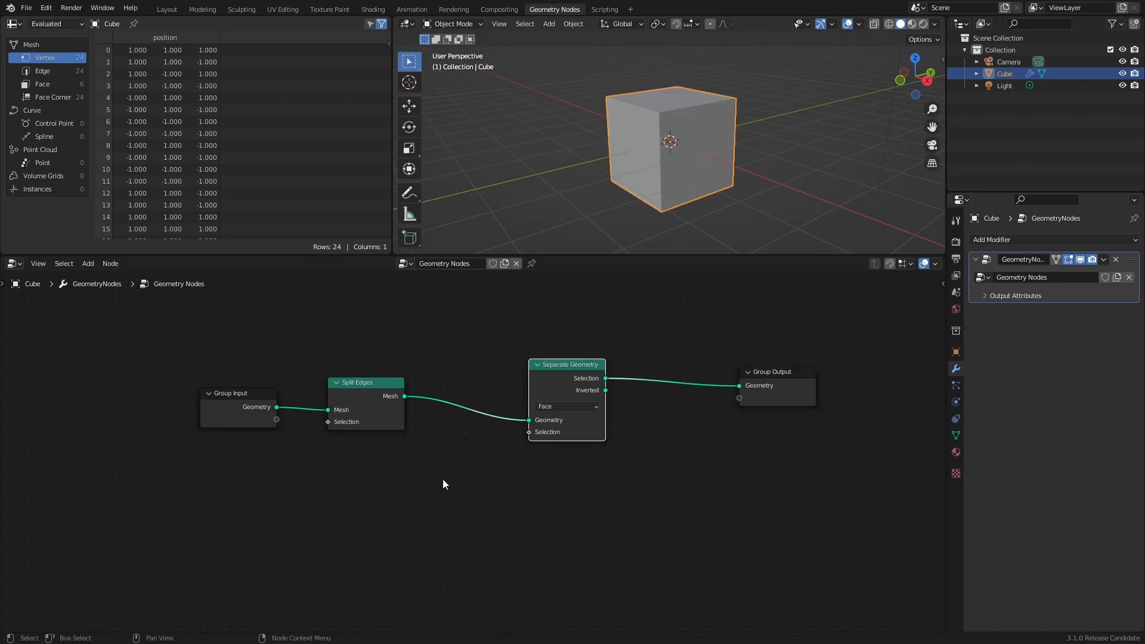
pyautogui.moveTo(432, 476)
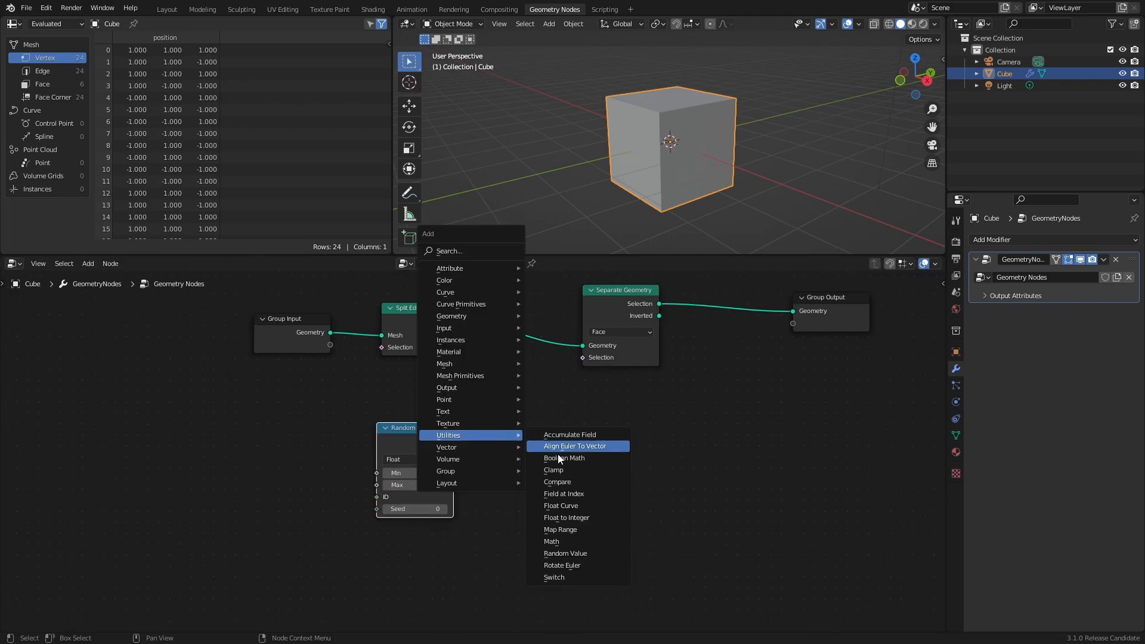
# Step: Add a Greater Than compare with B 0.5 driving the selection, plus a Random Value node
pyautogui.click(557, 480)
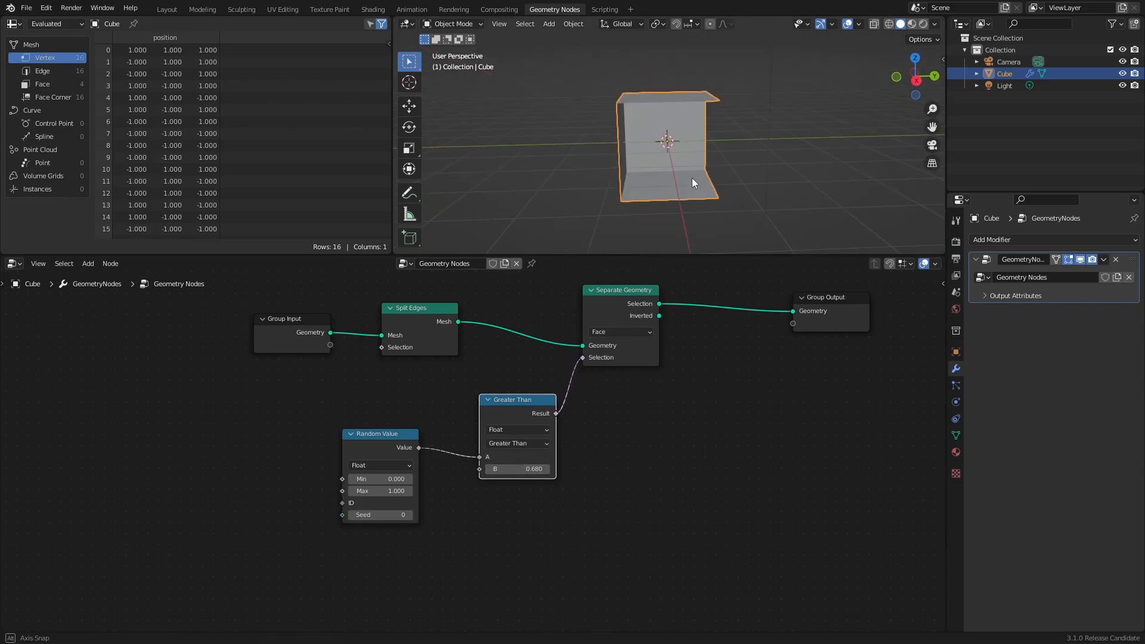
pyautogui.click(87, 262)
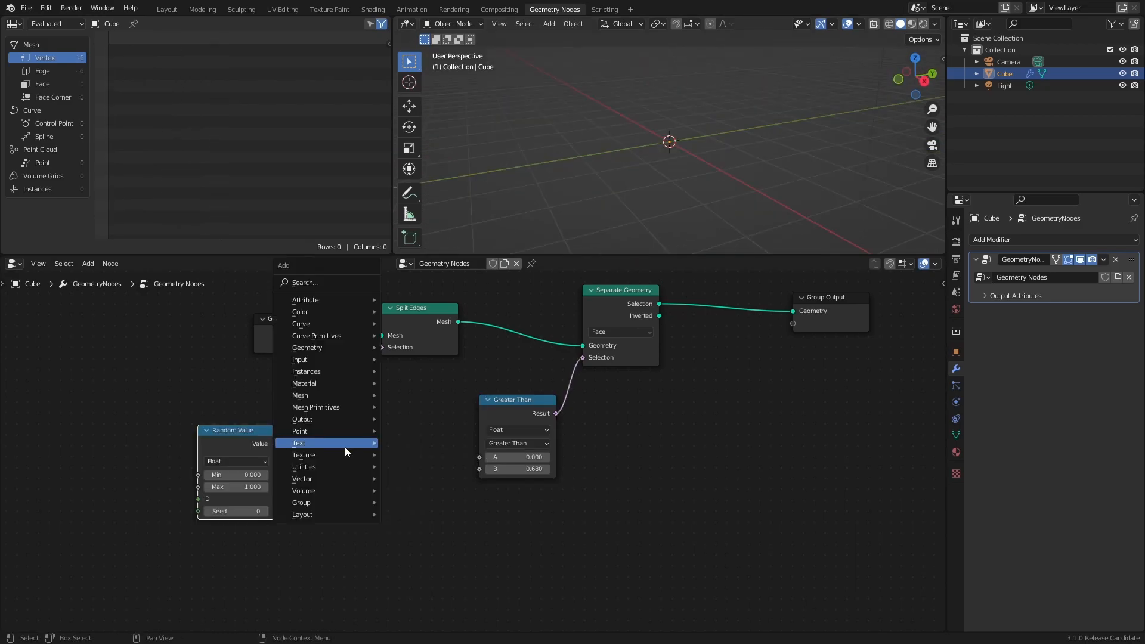
pyautogui.click(304, 454)
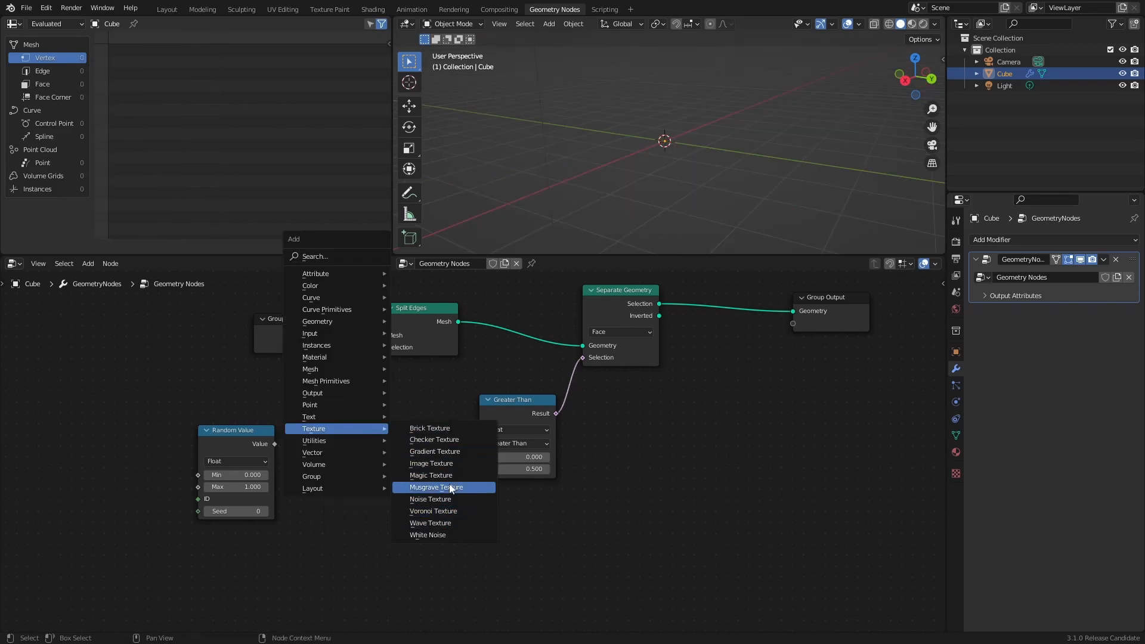
pyautogui.moveTo(431, 476)
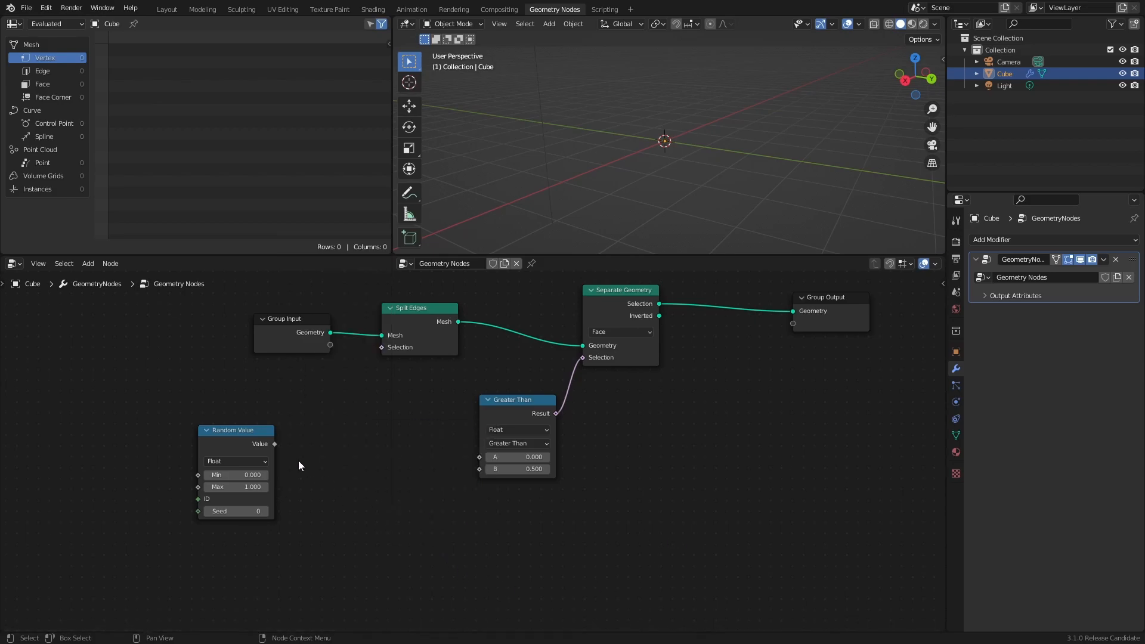
# Step: Connect the Random Value output into the Greater Than A input
pyautogui.moveTo(235, 429); pyautogui.dragTo(355, 417)
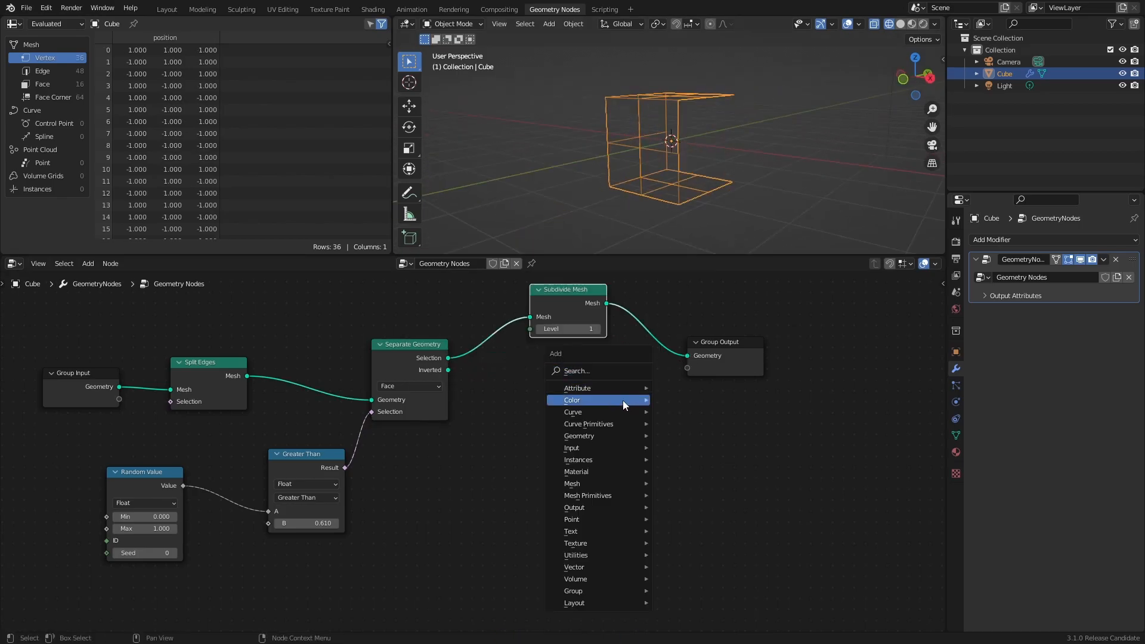
pyautogui.moveTo(578, 437)
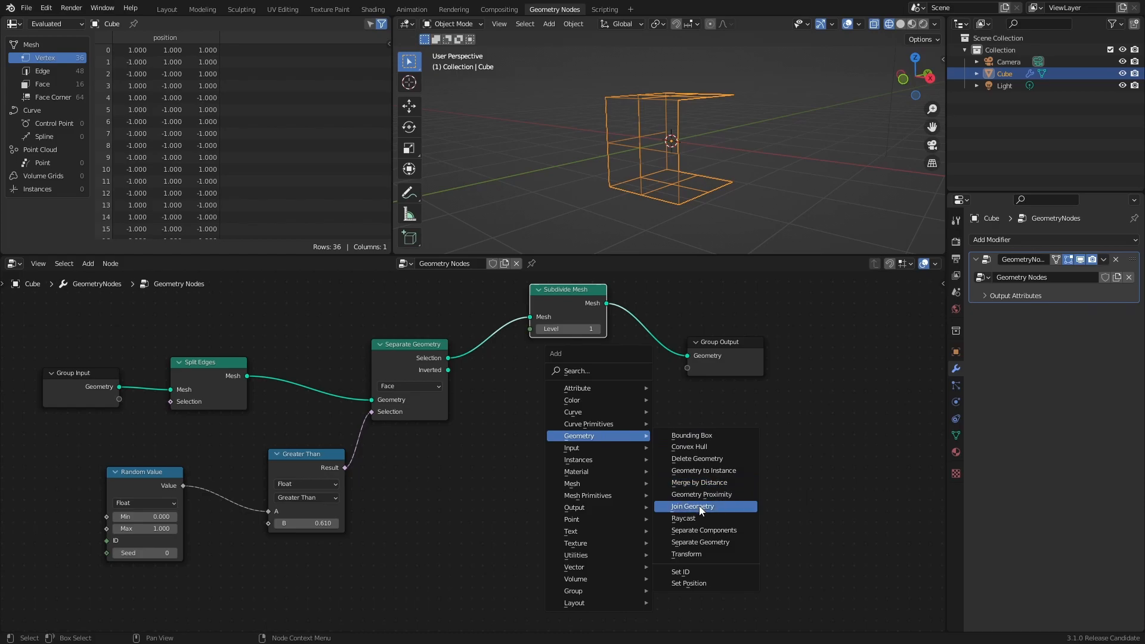
# Step: Add a Join Geometry node to merge the subdivided and untouched faces
pyautogui.click(691, 505)
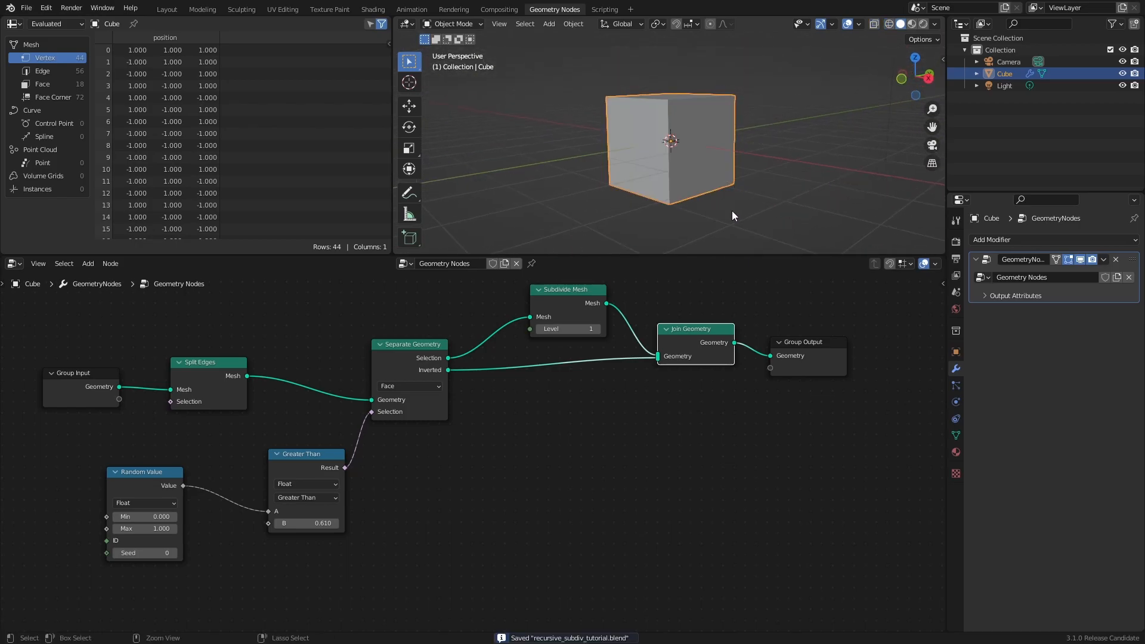
pyautogui.moveTo(564, 393)
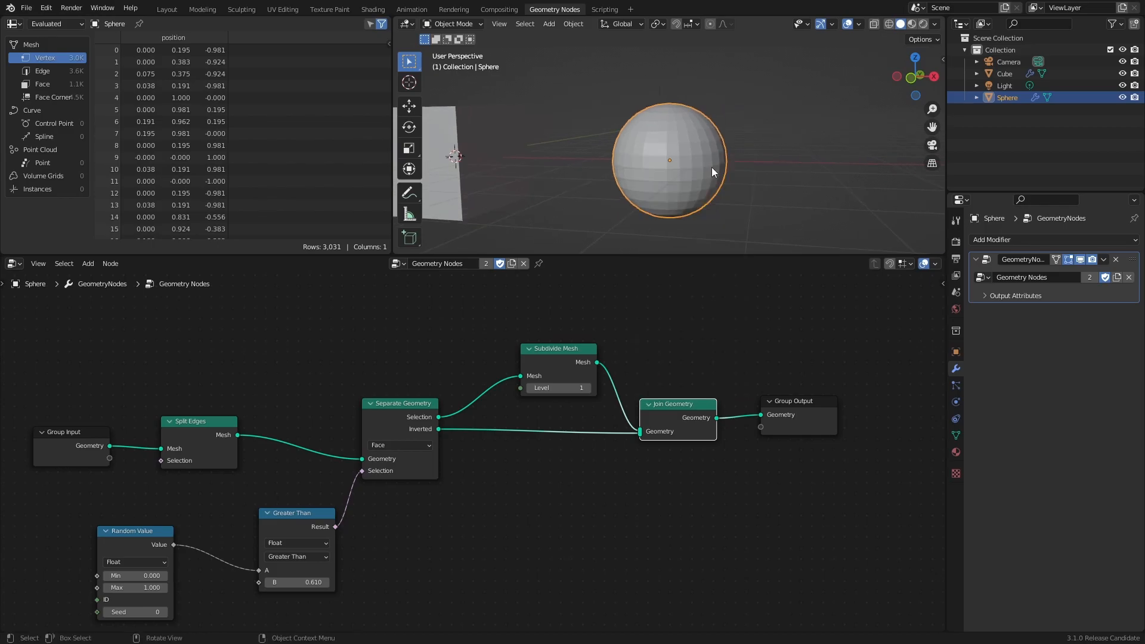
# Step: Set the sphere to Shade Flat, then back to Shade Smooth from the object context menu
pyautogui.rightClick(711, 172)
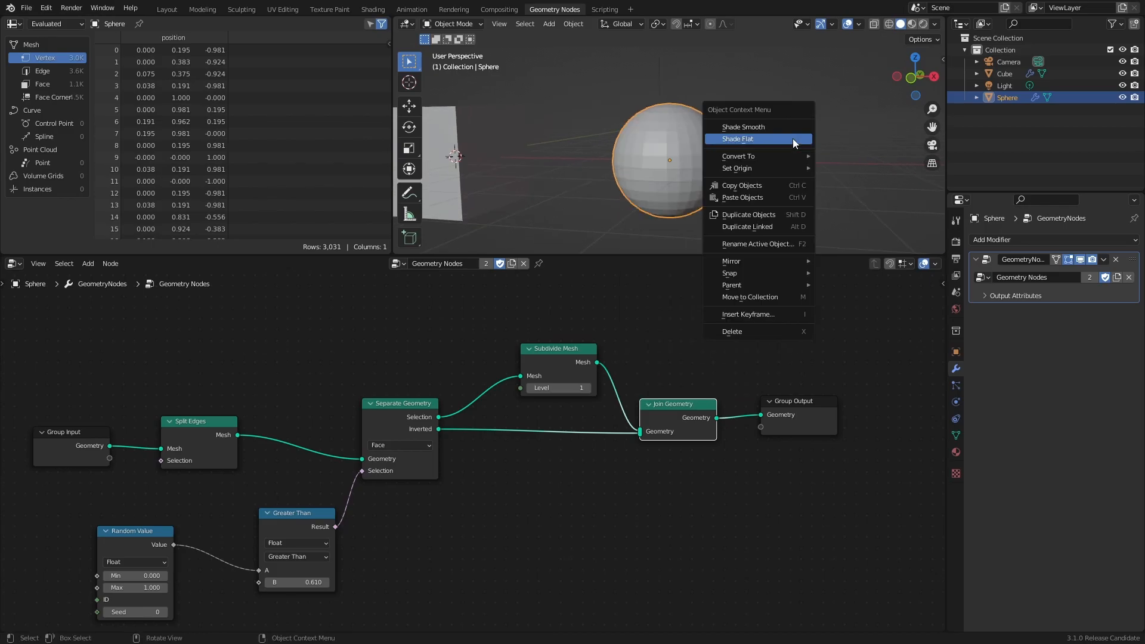
pyautogui.click(737, 138)
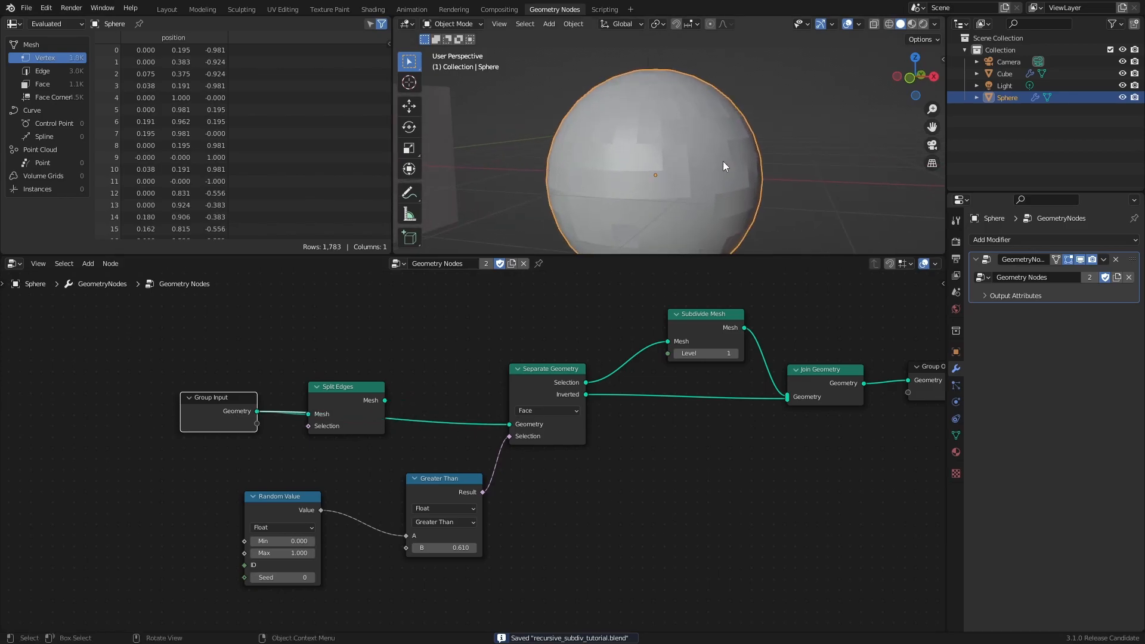
pyautogui.rightClick(724, 165)
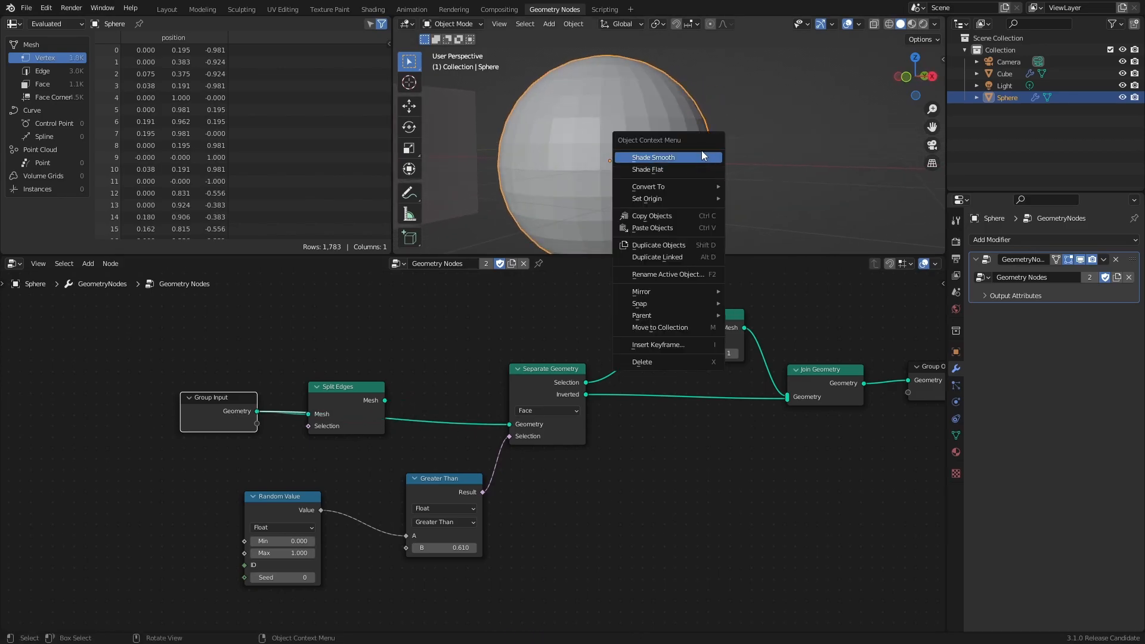
pyautogui.click(654, 157)
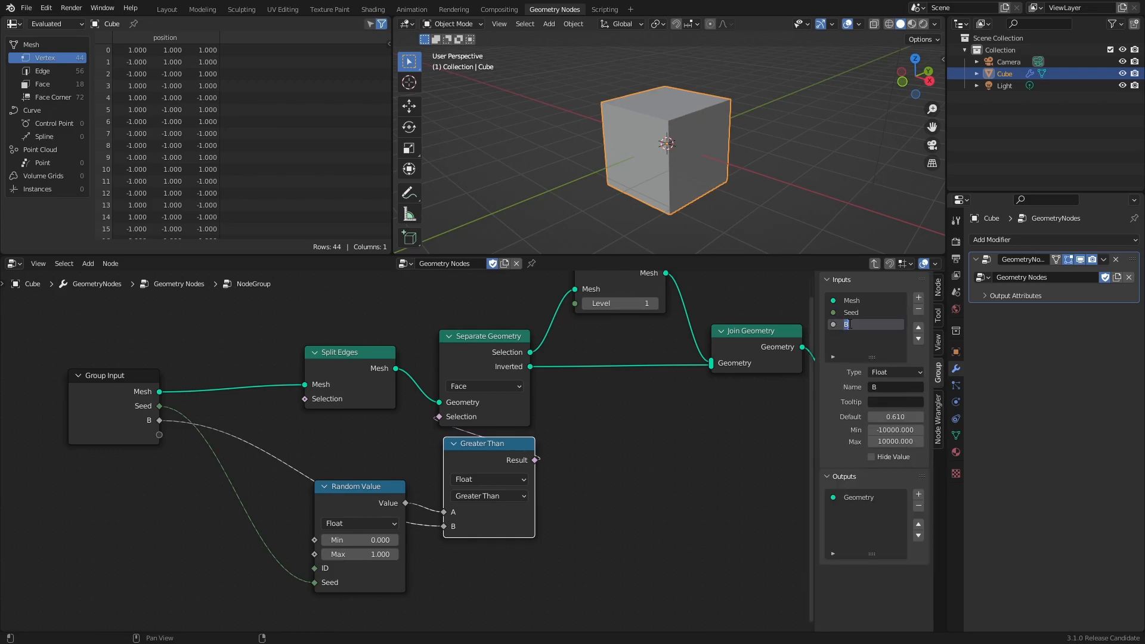
# Step: Rename the group input B to Threshold
pyautogui.write('Thresh')
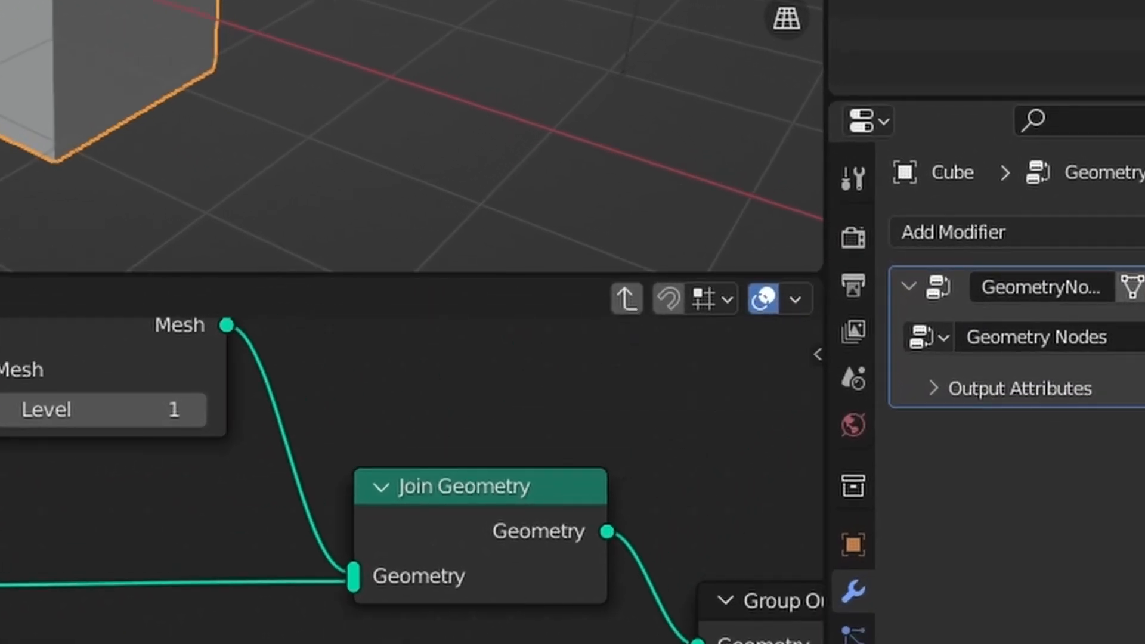
pyautogui.scroll(-3)
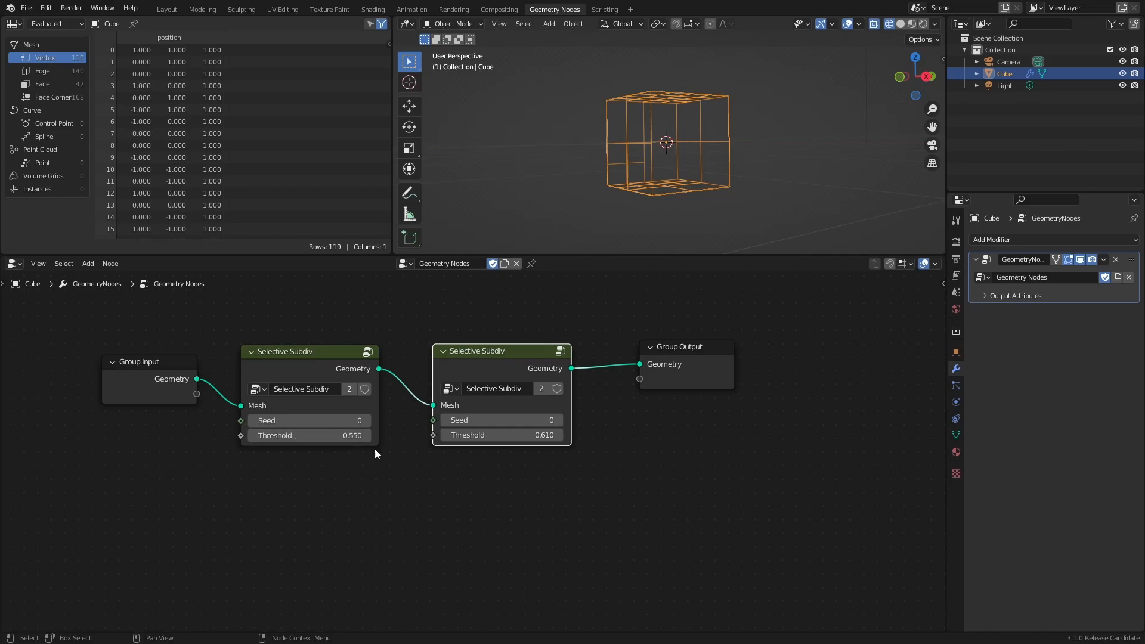
# Step: Adjust the seed and threshold values on the chained Selective Subdiv nodes
pyautogui.click(522, 434)
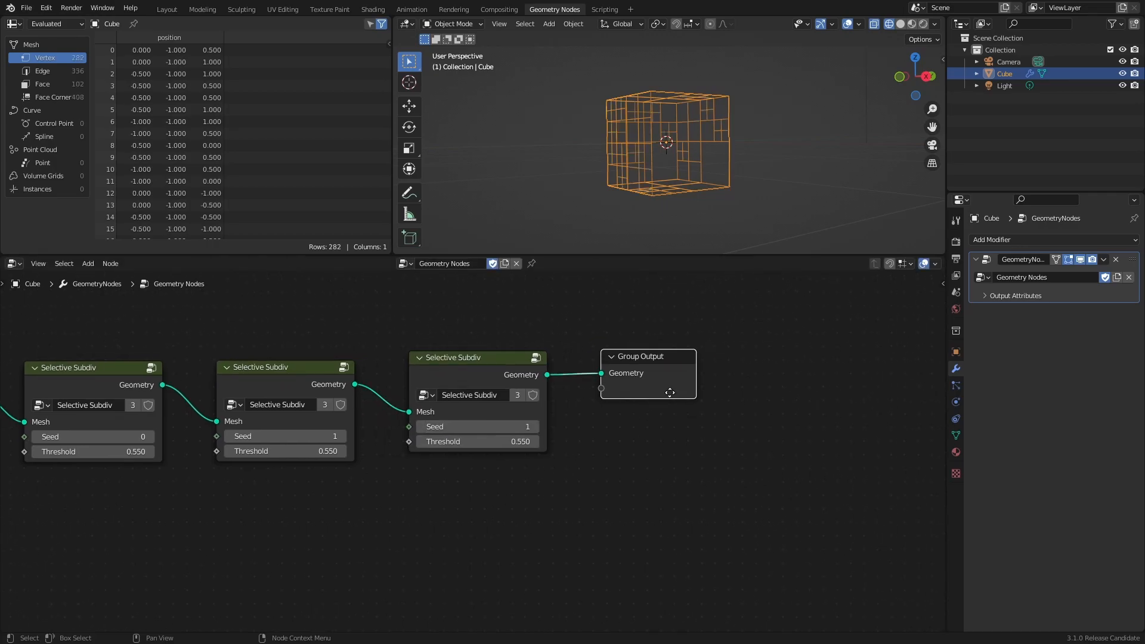
pyautogui.click(534, 427)
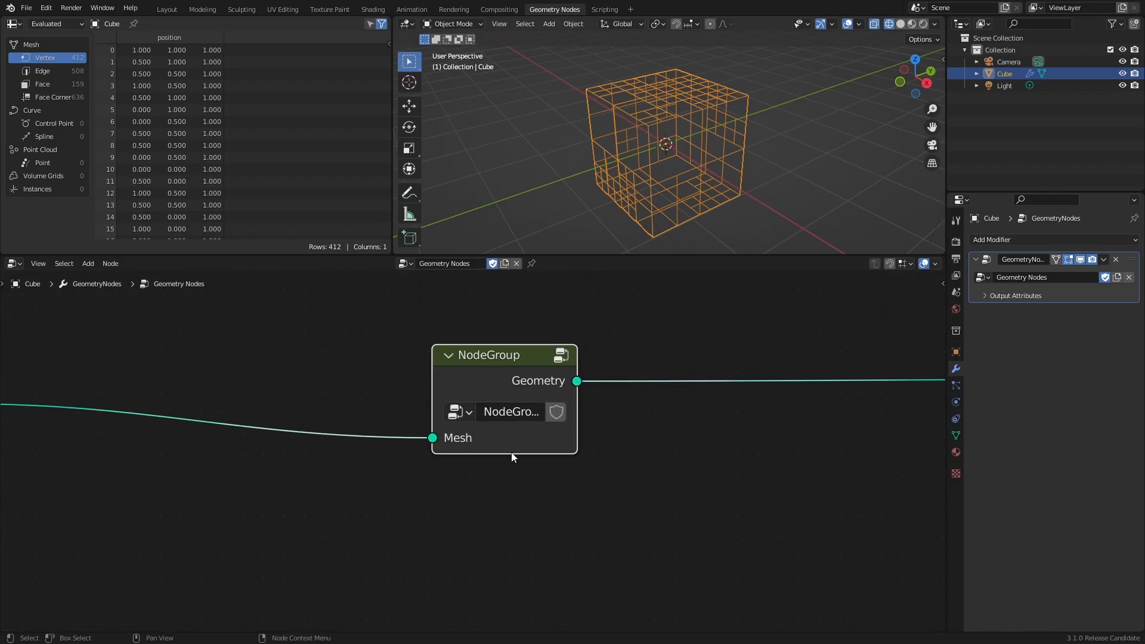
# Step: Name the grouped subdivision passes 'Recursive Subdiv' and place the node between input and output
pyautogui.write('Recursive Subdiv')
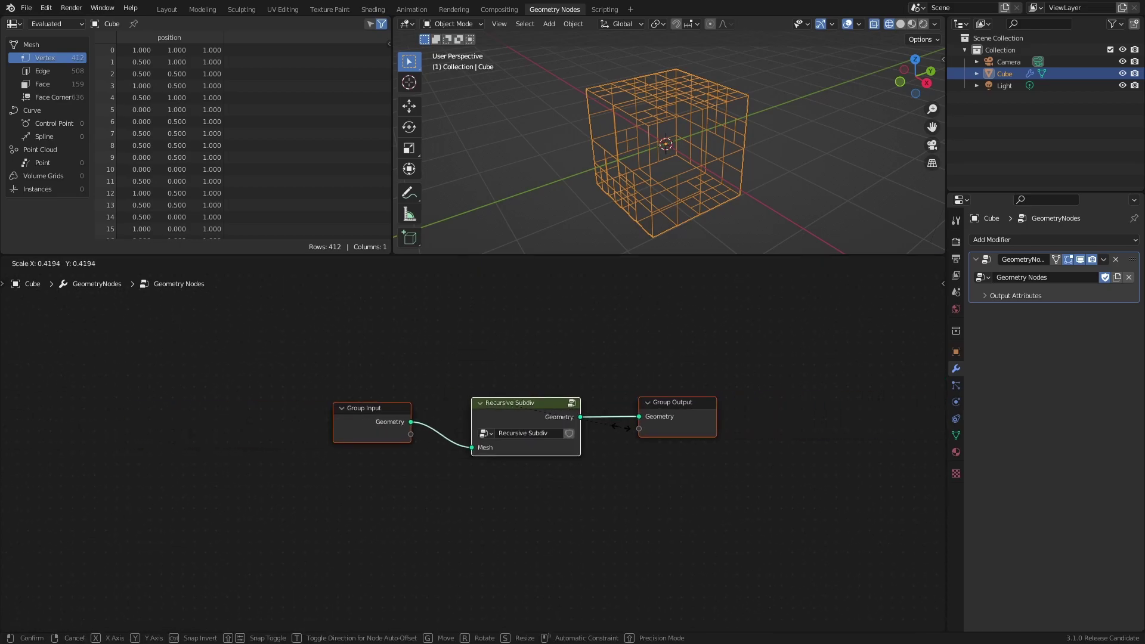
pyautogui.click(555, 406)
pyautogui.write('e')
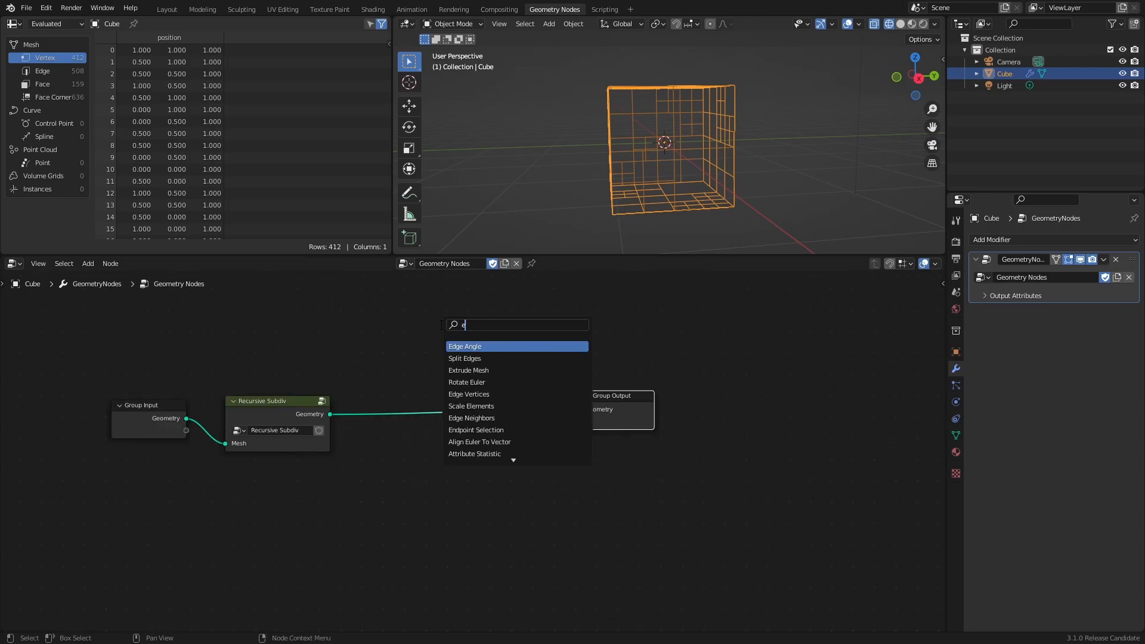
# Step: Add Extrude Mesh after Recursive Subdiv with a Math node set to Multiply for the offset scale
pyautogui.click(467, 369)
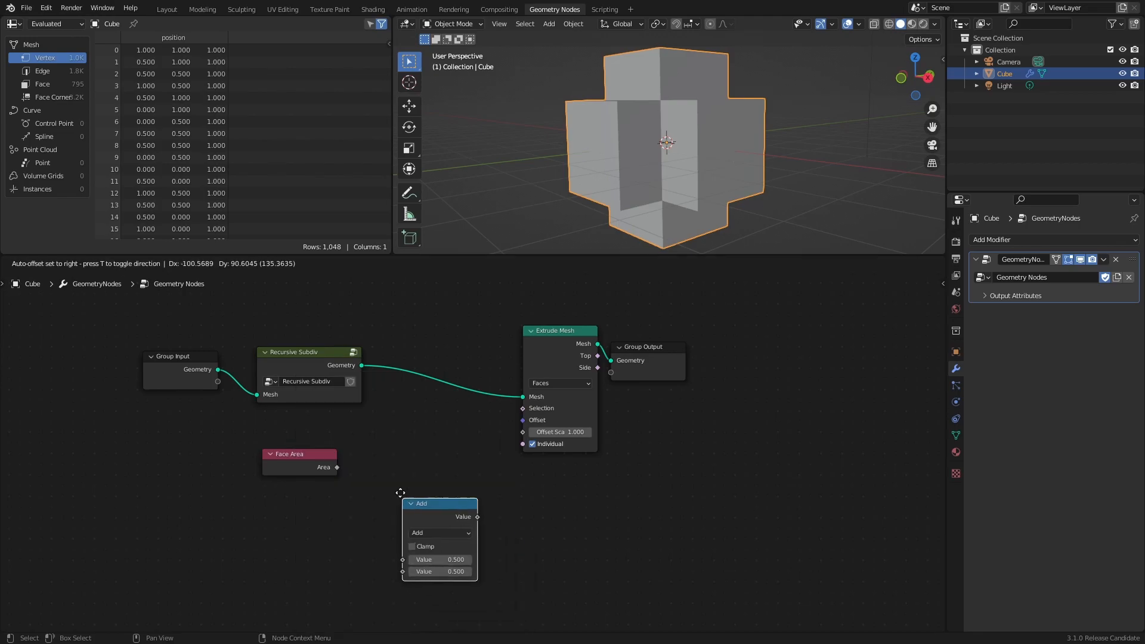
pyautogui.click(438, 532)
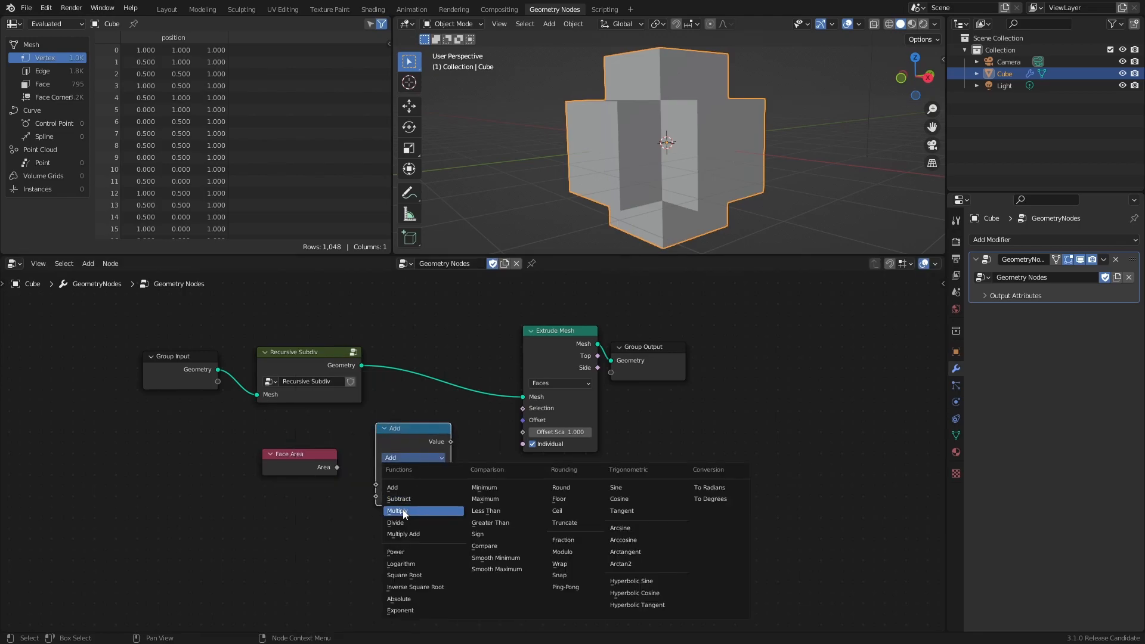
pyautogui.click(397, 511)
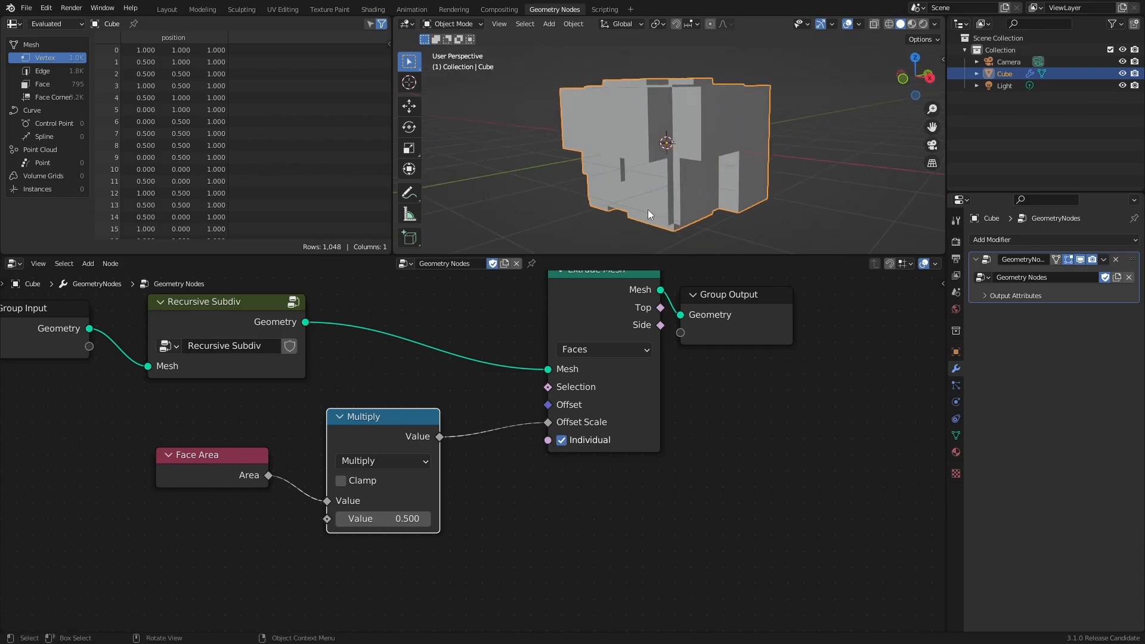
pyautogui.moveTo(632, 212)
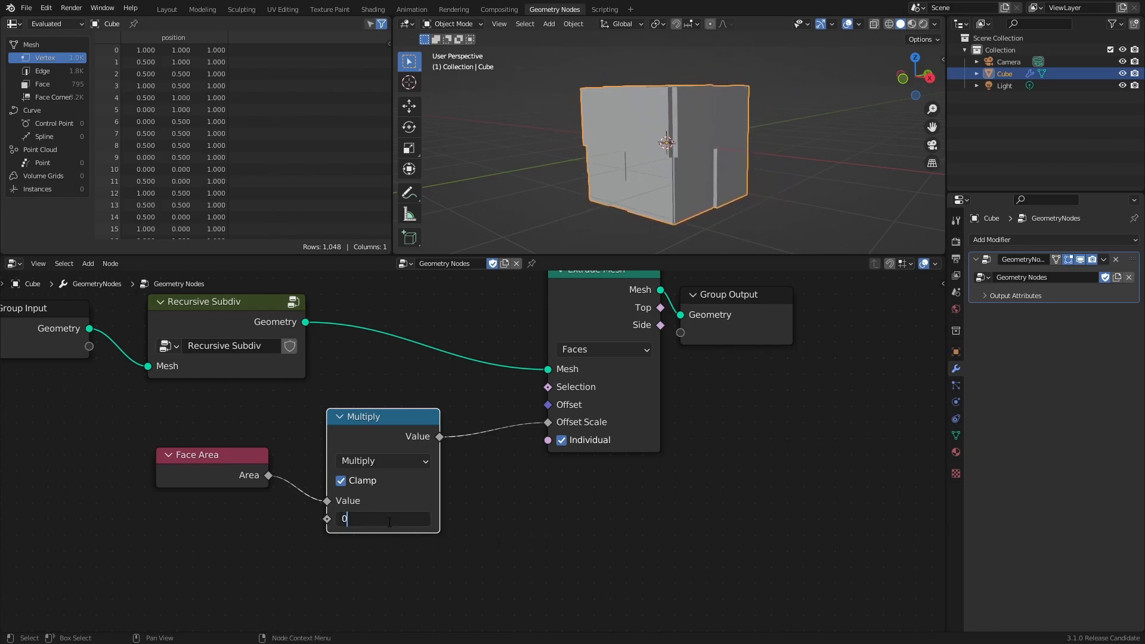
pyautogui.write('0.300')
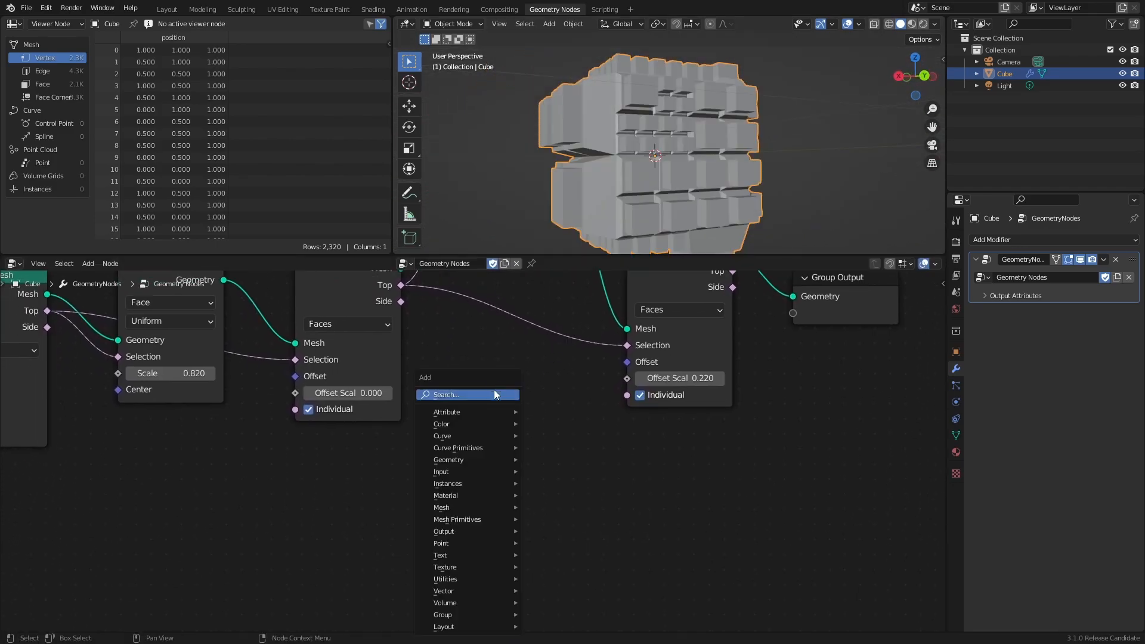
# Step: Add a face Normal input and a Vector Math node set to Multiply for the extrusion offset
pyautogui.click(448, 459)
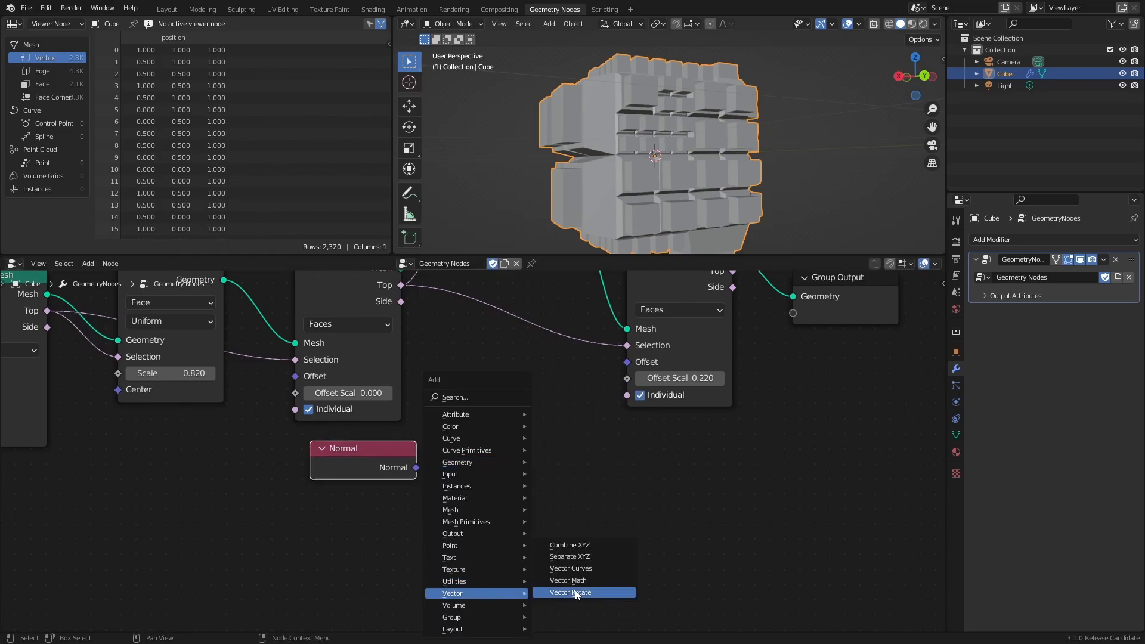
pyautogui.click(567, 579)
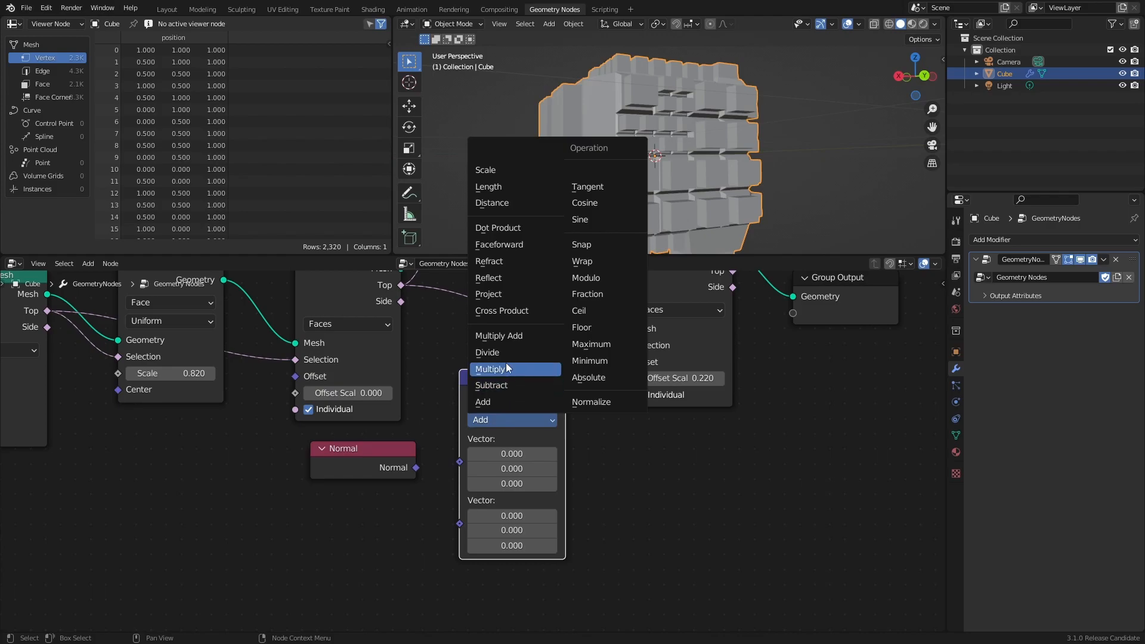
pyautogui.click(489, 369)
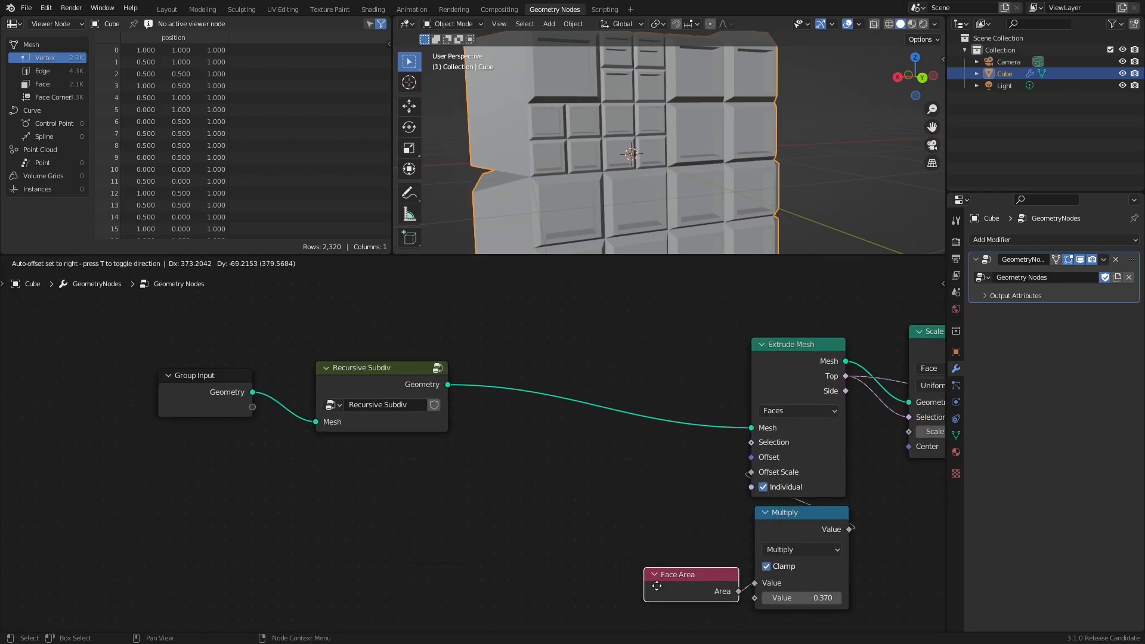
# Step: Insert Triangulate then Dual Mesh after Recursive Subdiv so the cube gets hexagonal panels
pyautogui.write('tra')
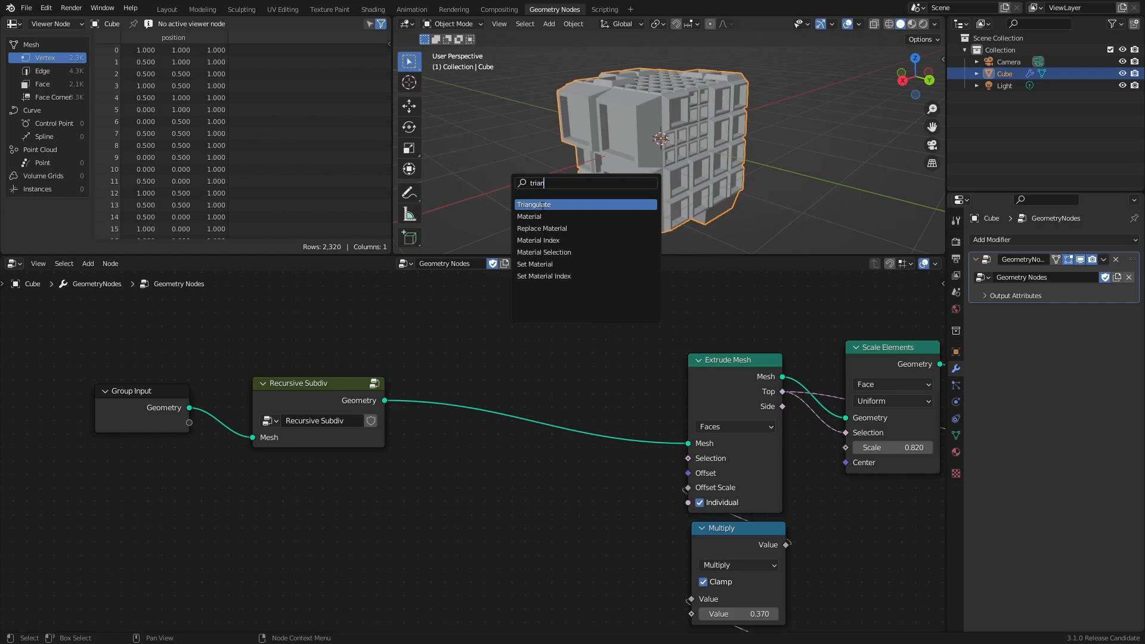
pyautogui.click(534, 204)
pyautogui.write('d')
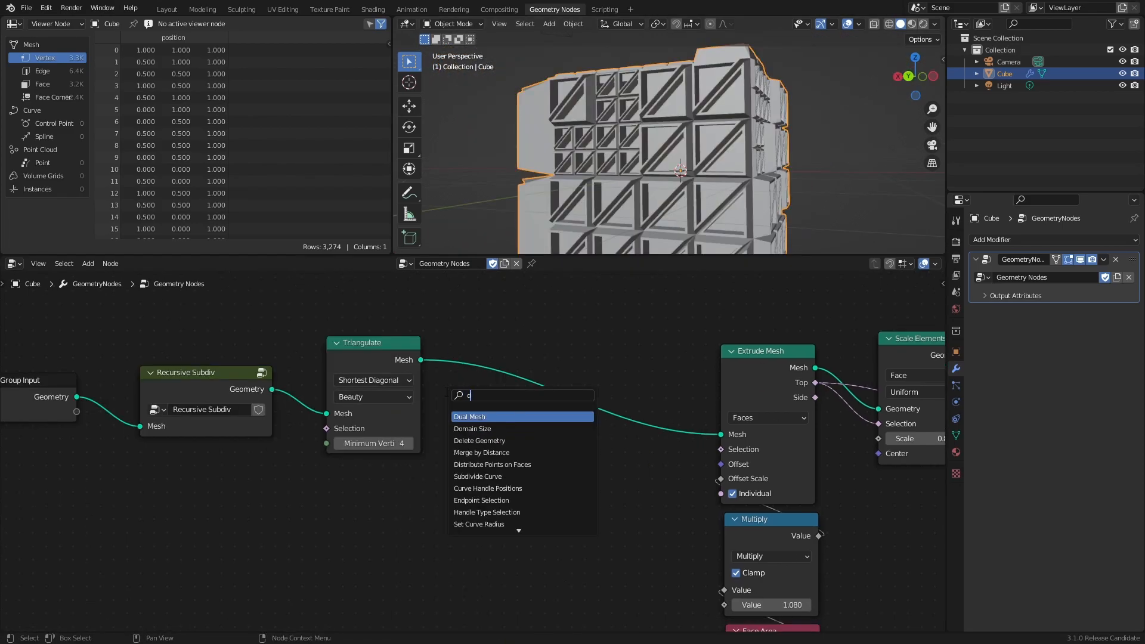
pyautogui.click(469, 416)
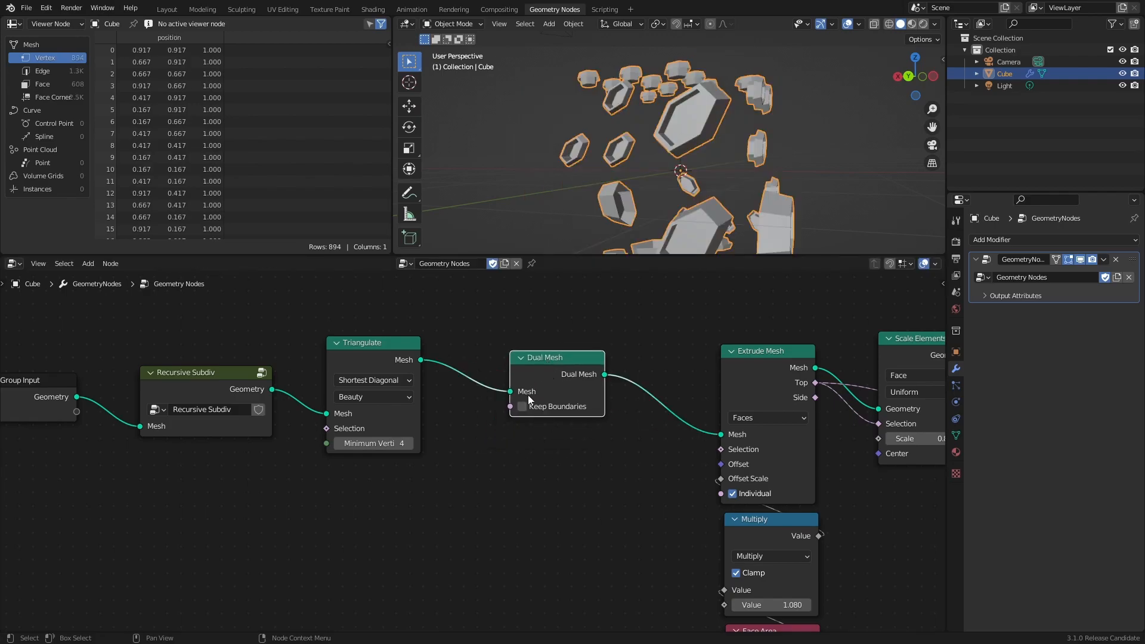
pyautogui.click(521, 406)
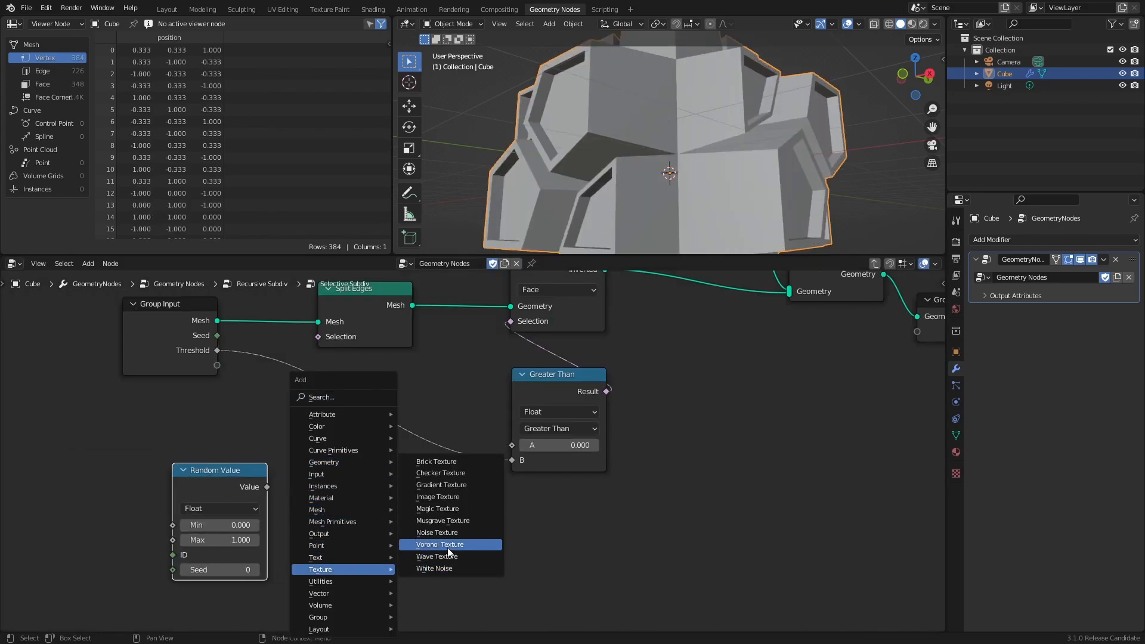
# Step: Add a Voronoi Texture inside Recursive Subdiv and set it to 4D
pyautogui.click(440, 544)
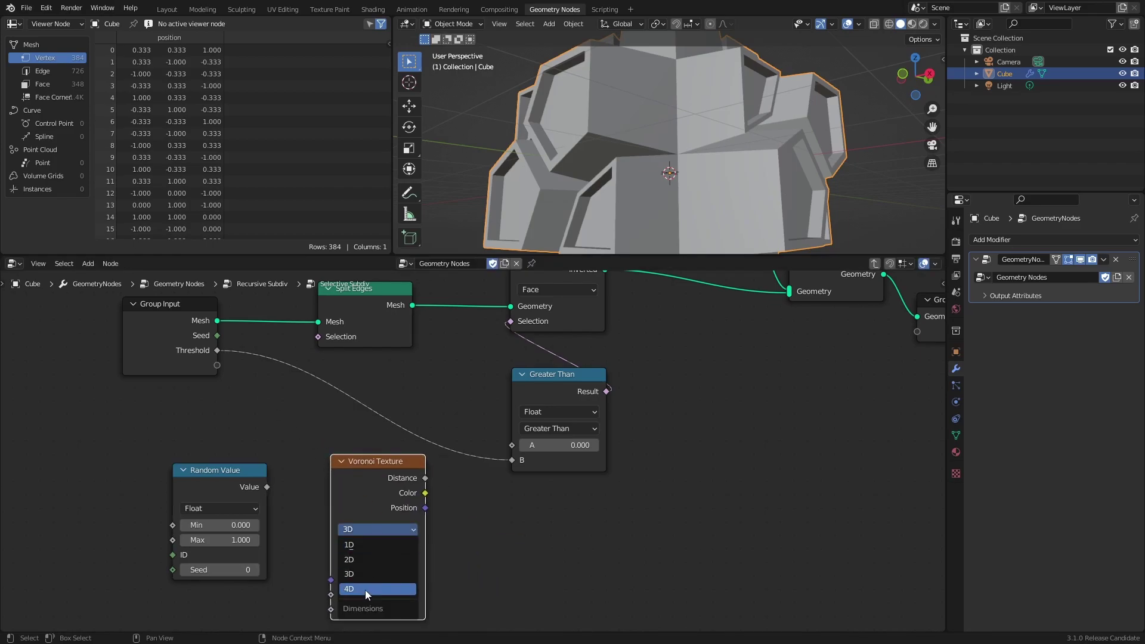
pyautogui.click(348, 588)
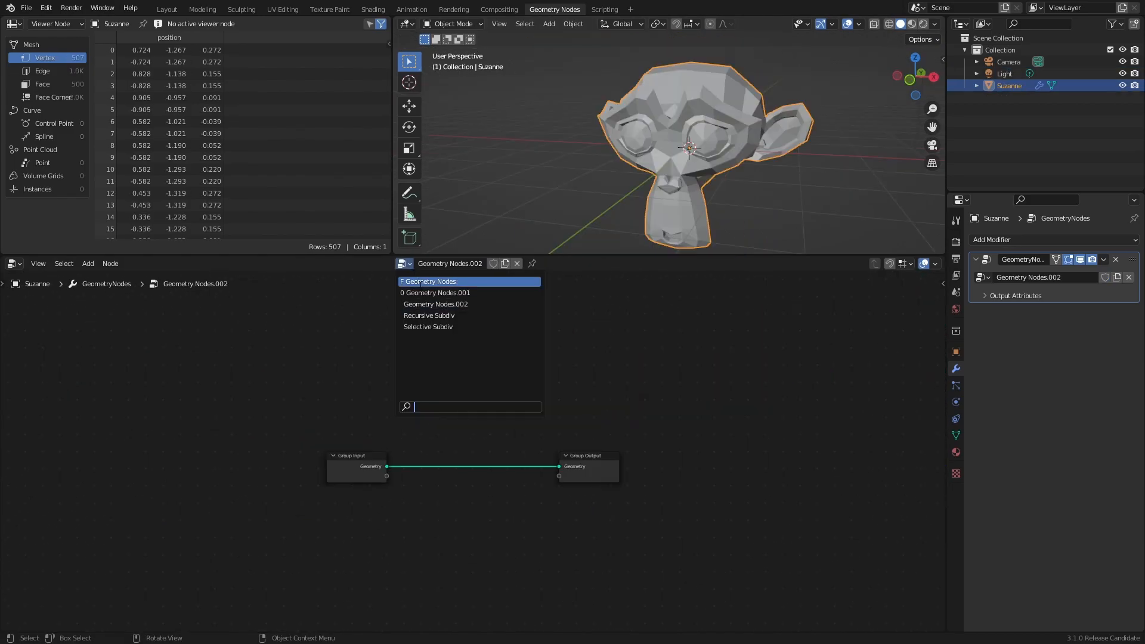
pyautogui.moveTo(765, 129)
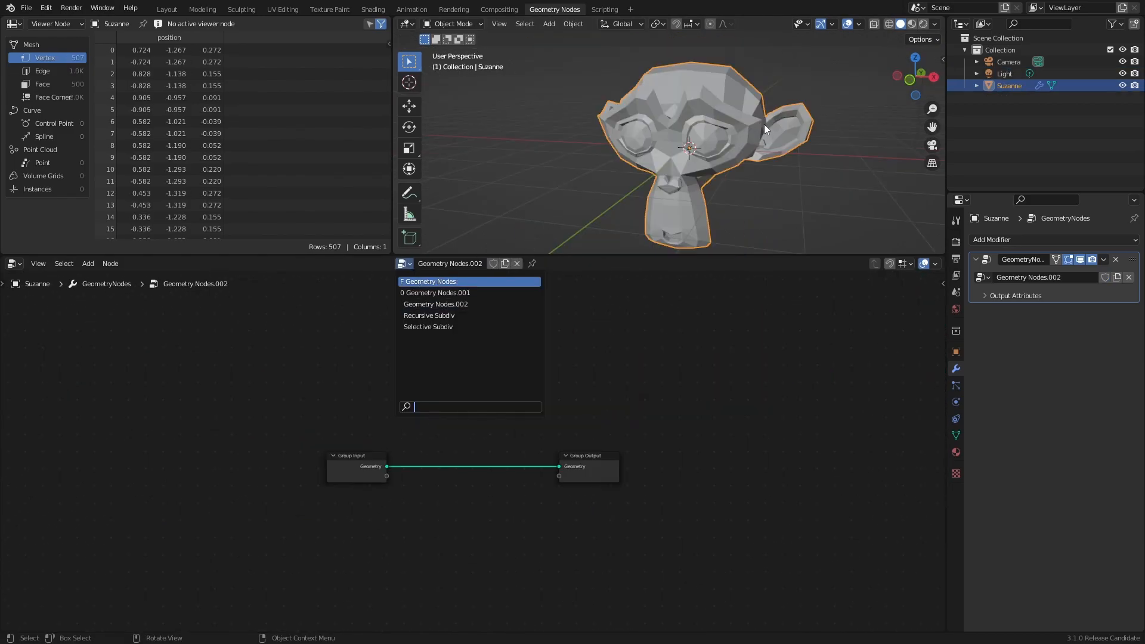
# Step: Assign the greebling node tree to the torus, then select Suzanne in the Layout workspace
pyautogui.click(428, 282)
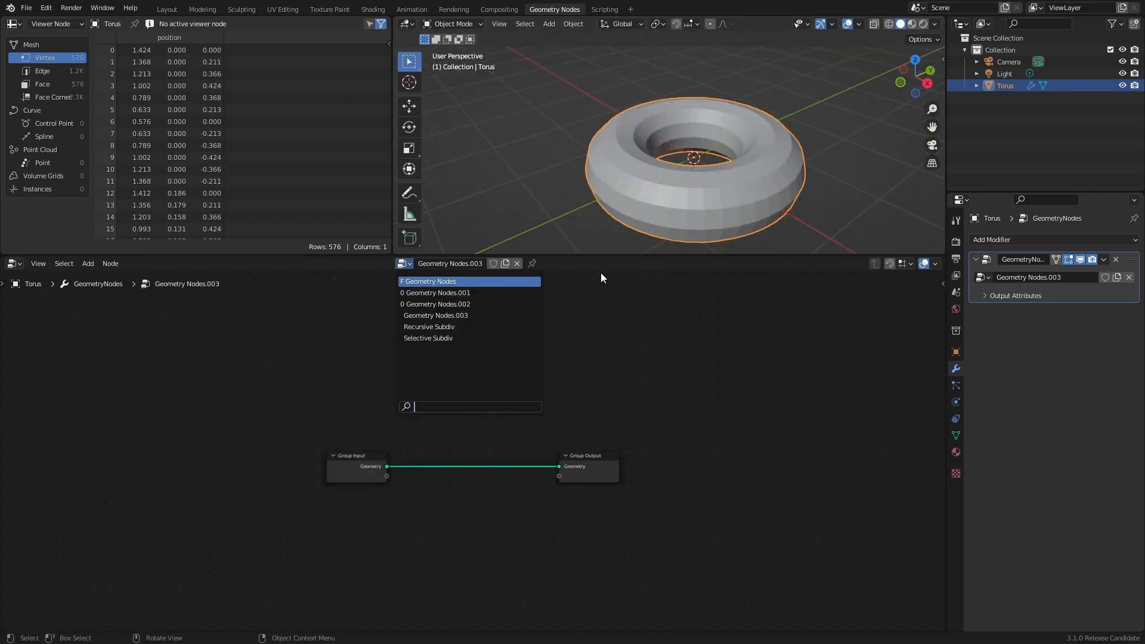
pyautogui.click(431, 281)
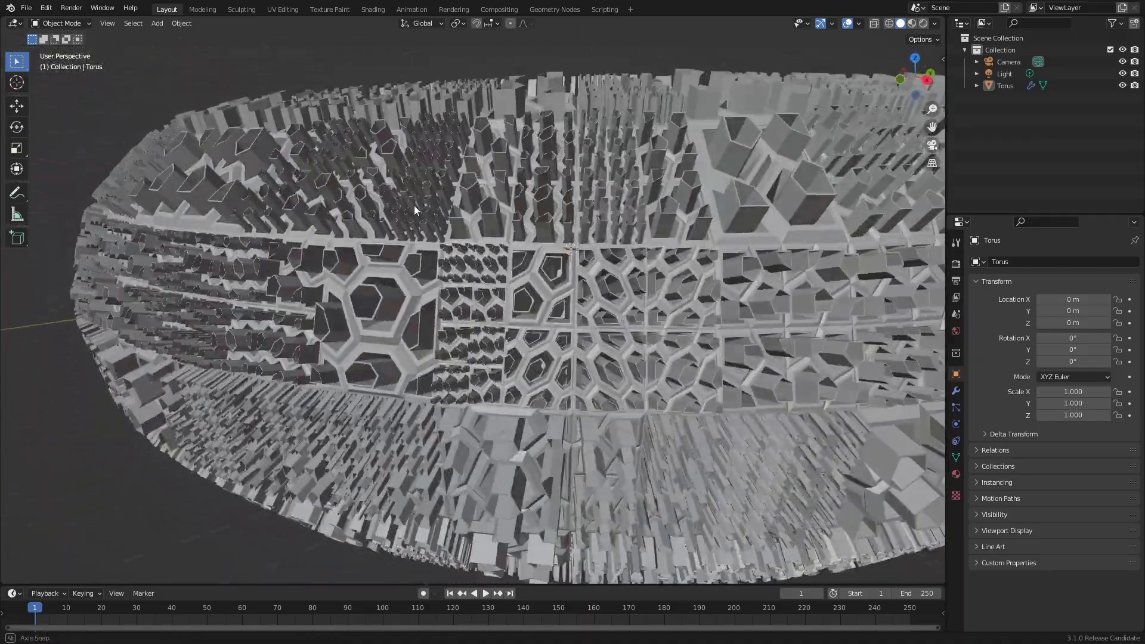
pyautogui.click(1009, 86)
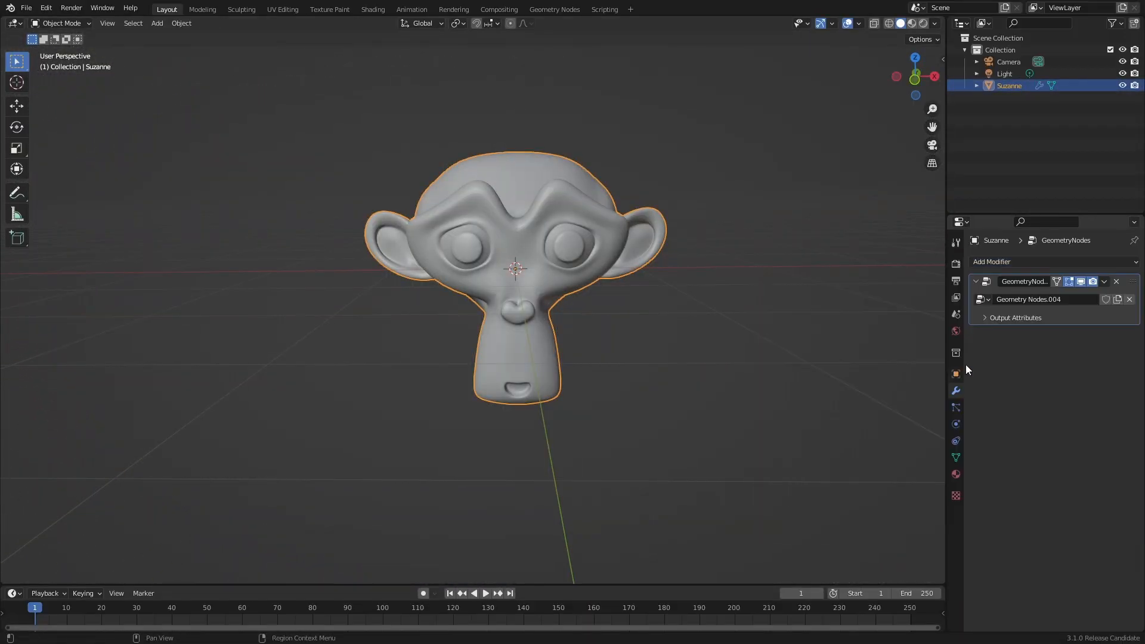